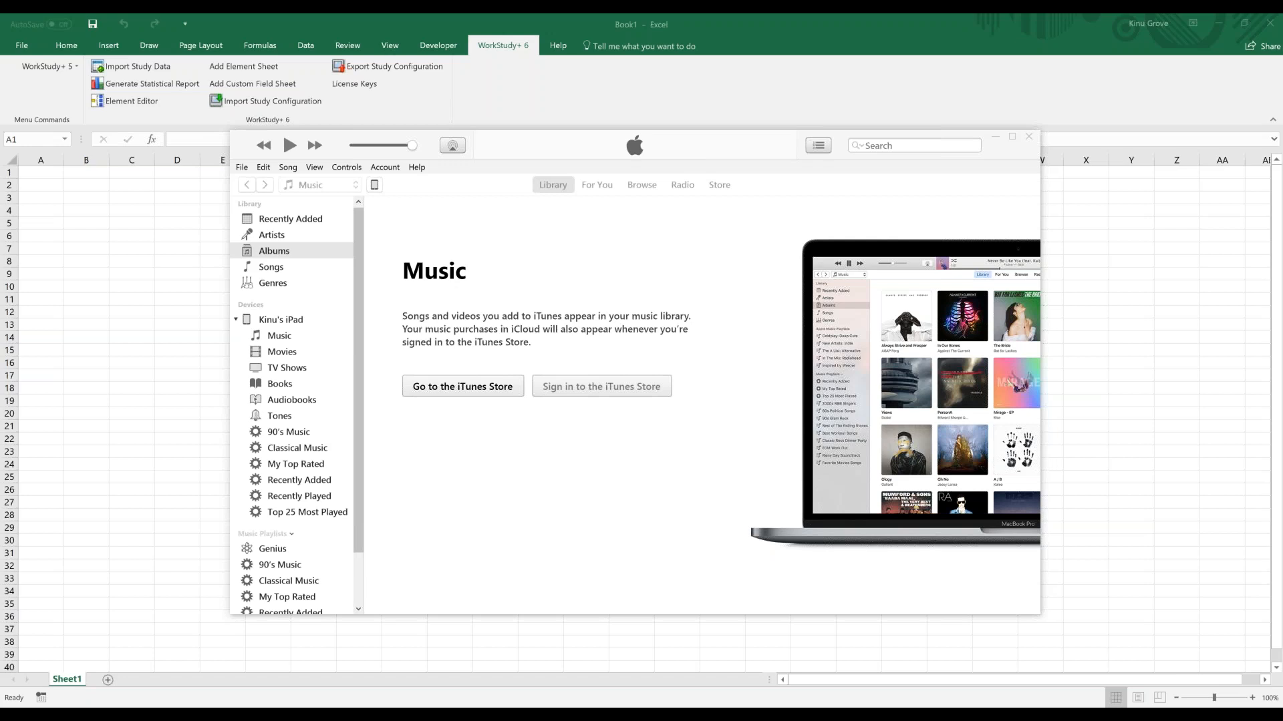
pyautogui.moveTo(753, 61)
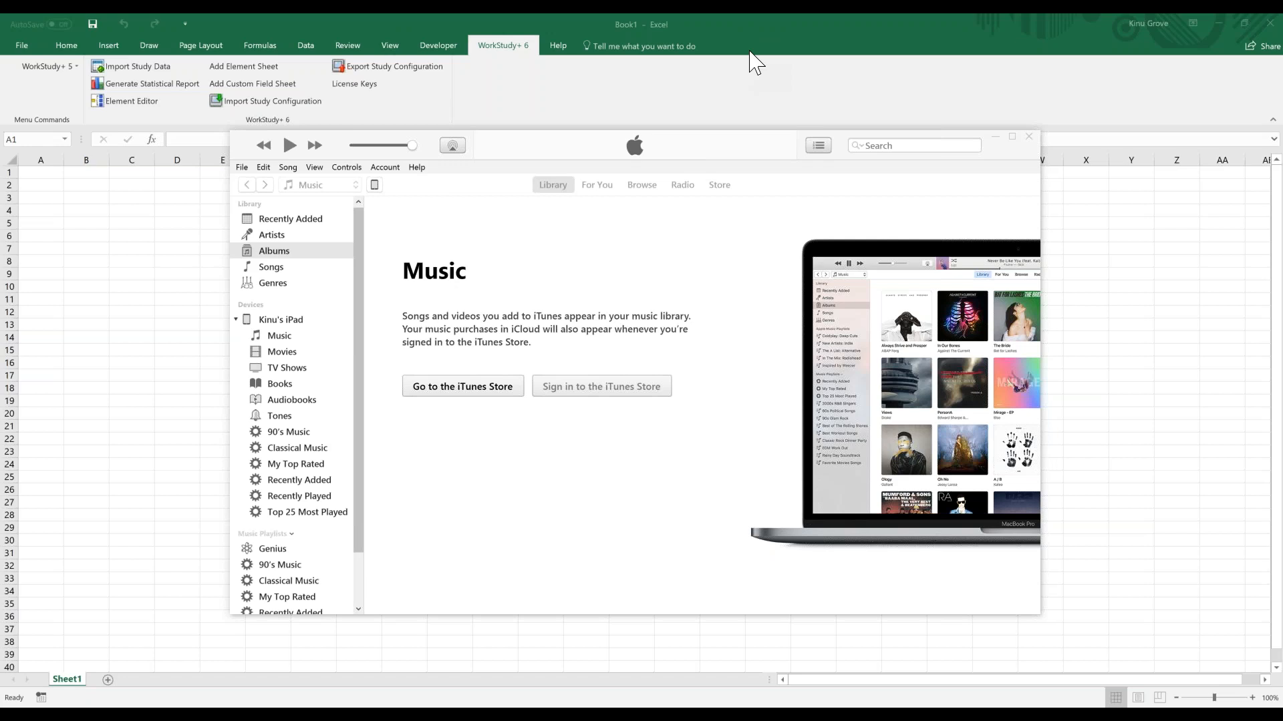
pyautogui.moveTo(879, 256)
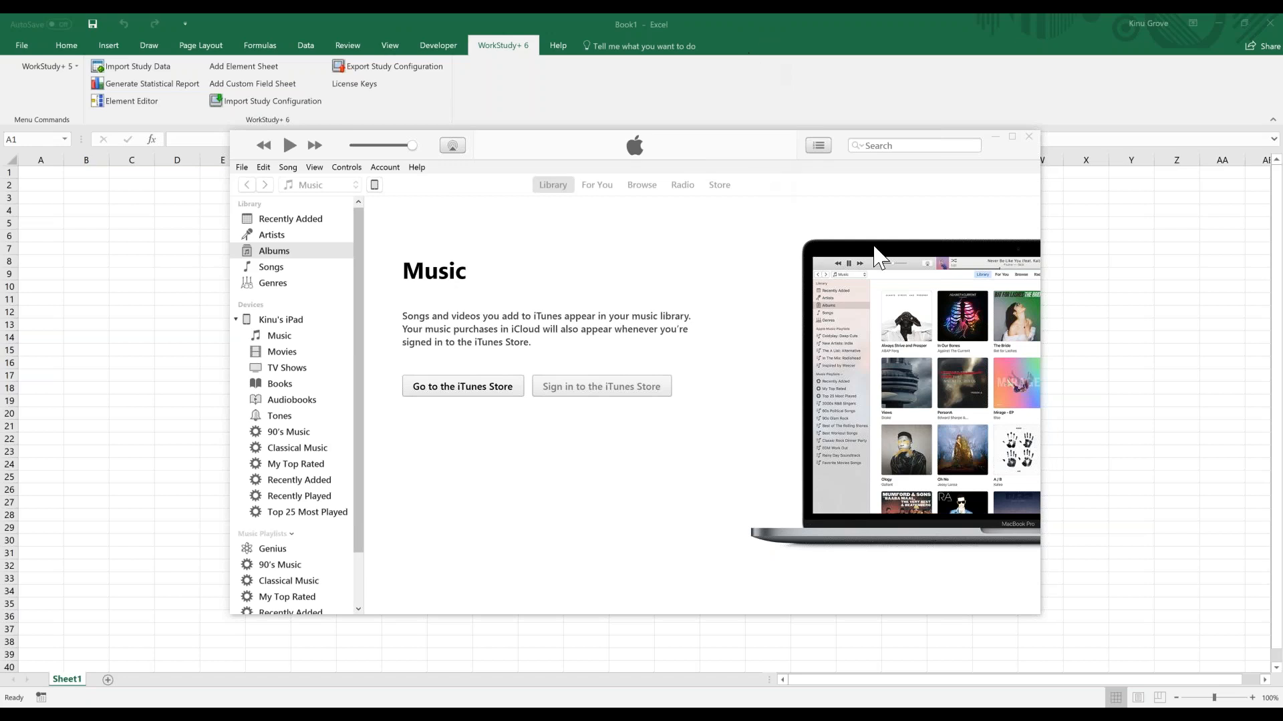
pyautogui.moveTo(510, 220)
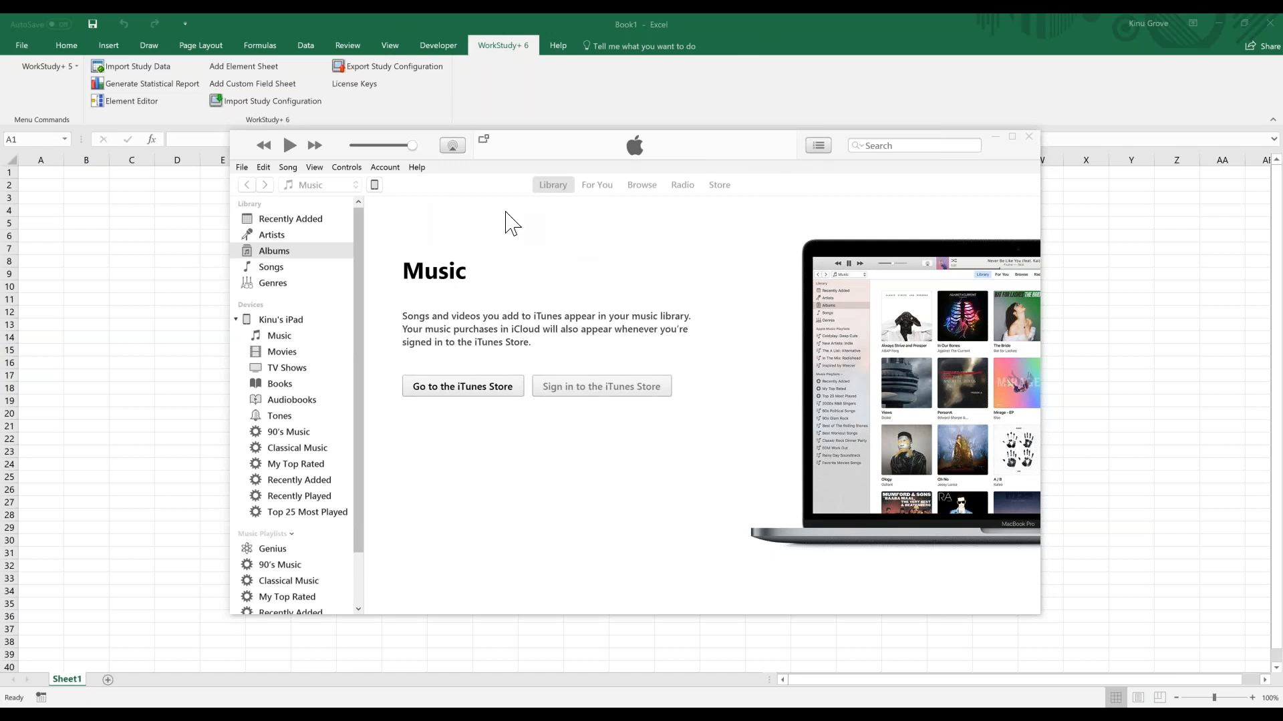
pyautogui.moveTo(523, 338)
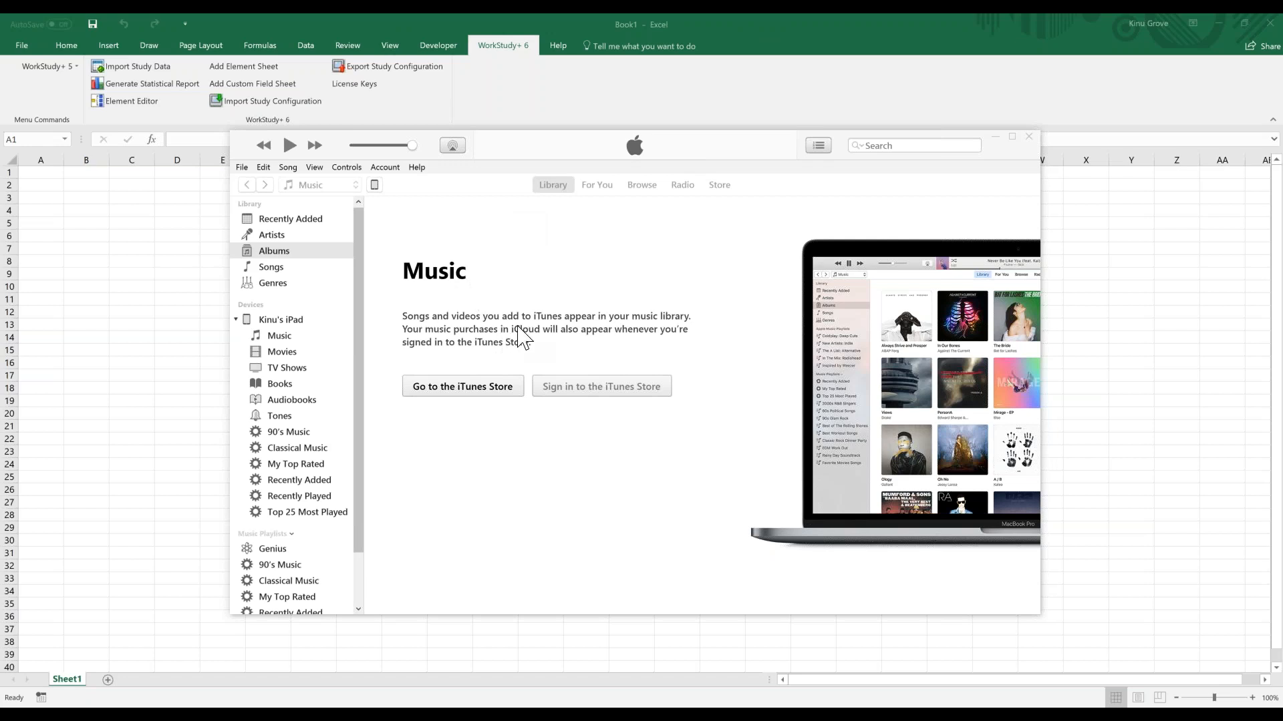
pyautogui.moveTo(362, 238)
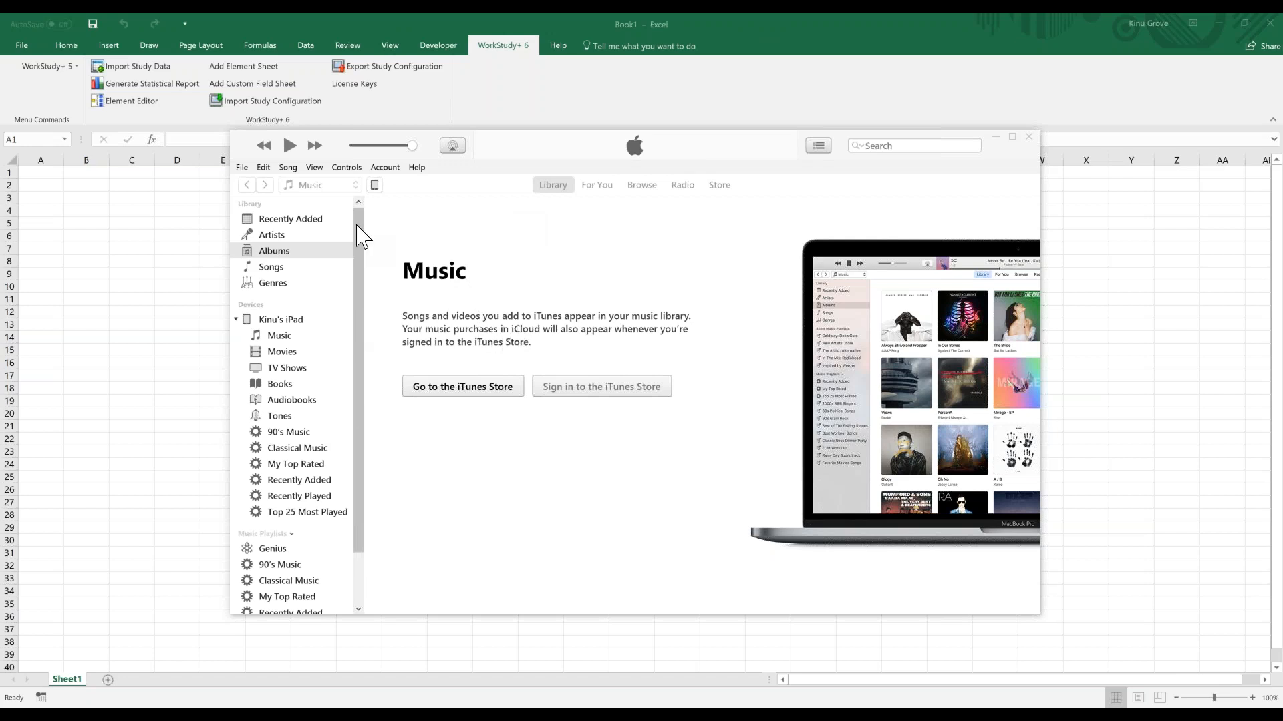
pyautogui.moveTo(393, 198)
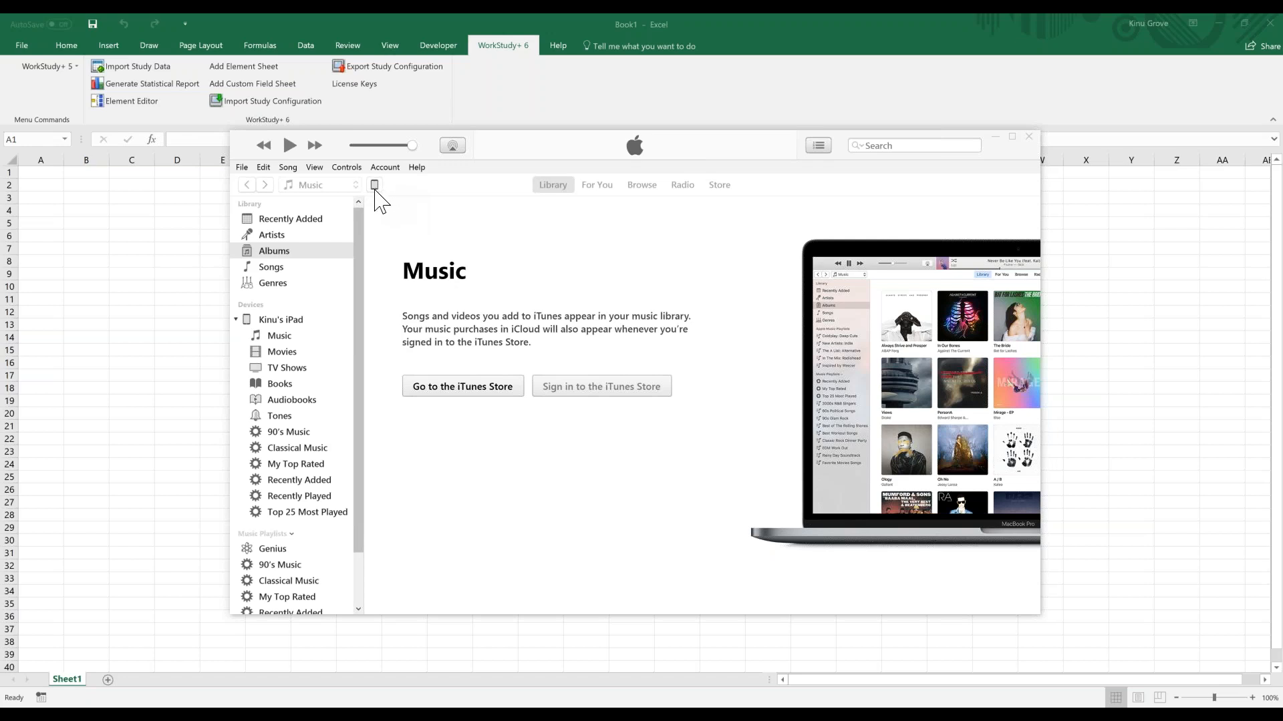
# - Show the connected iPad's File Sharing page listing the WorkStudy apps
pyautogui.click(373, 184)
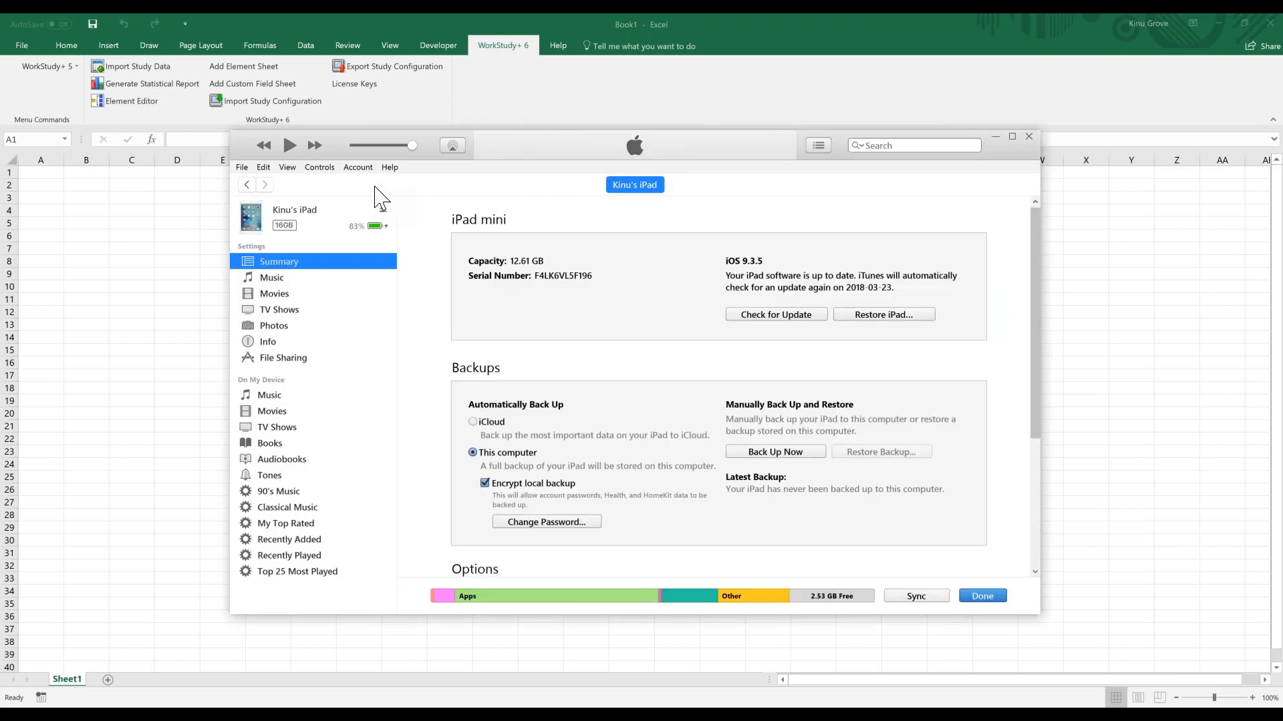
pyautogui.moveTo(402, 500)
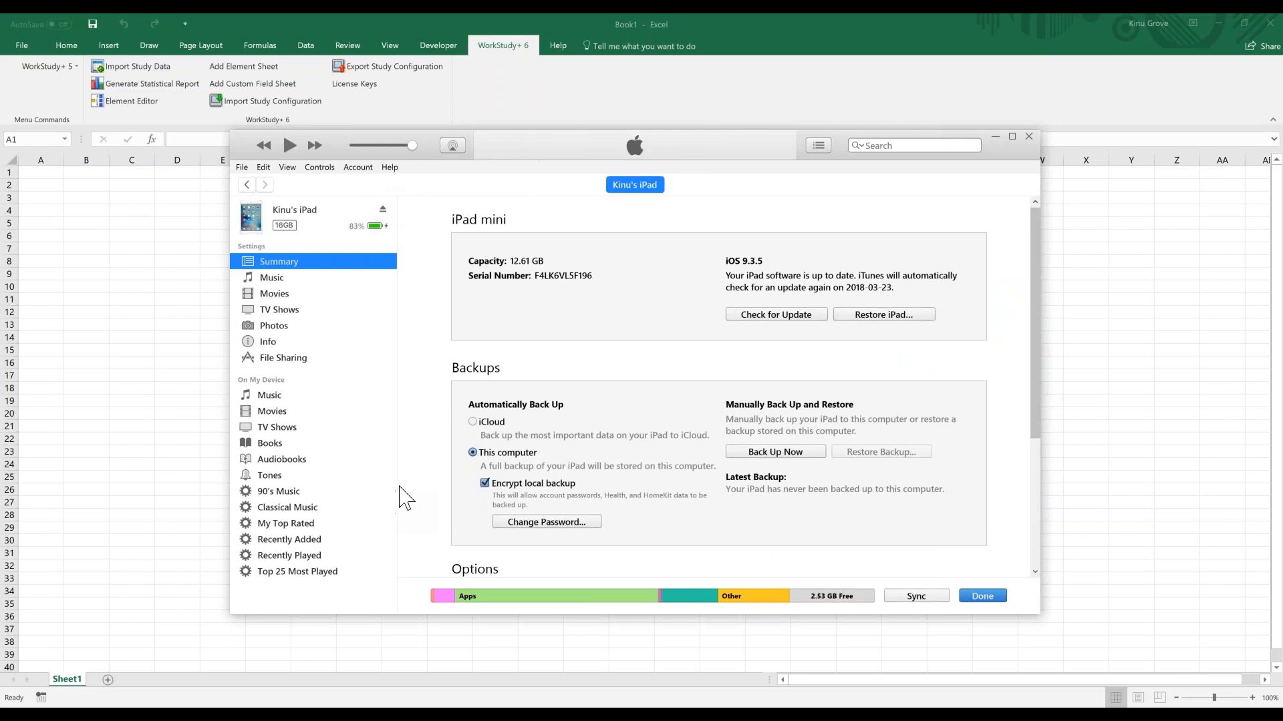
pyautogui.moveTo(414, 500)
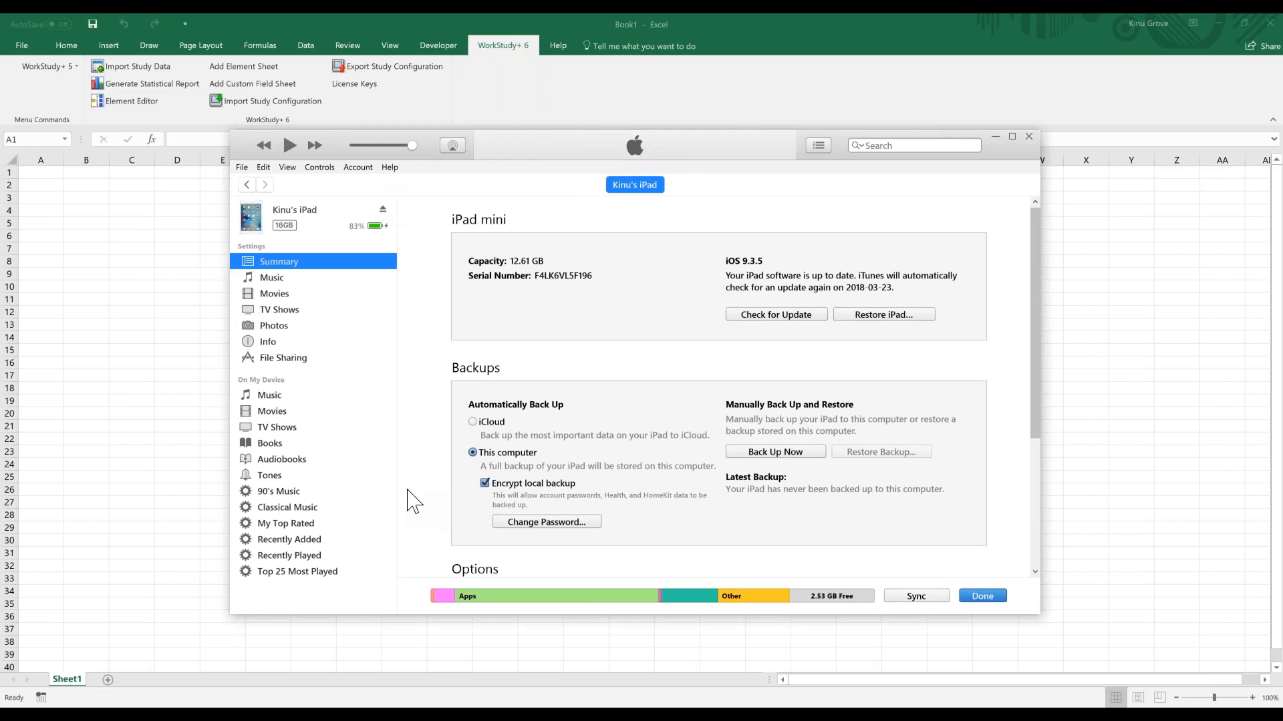
pyautogui.moveTo(254, 370)
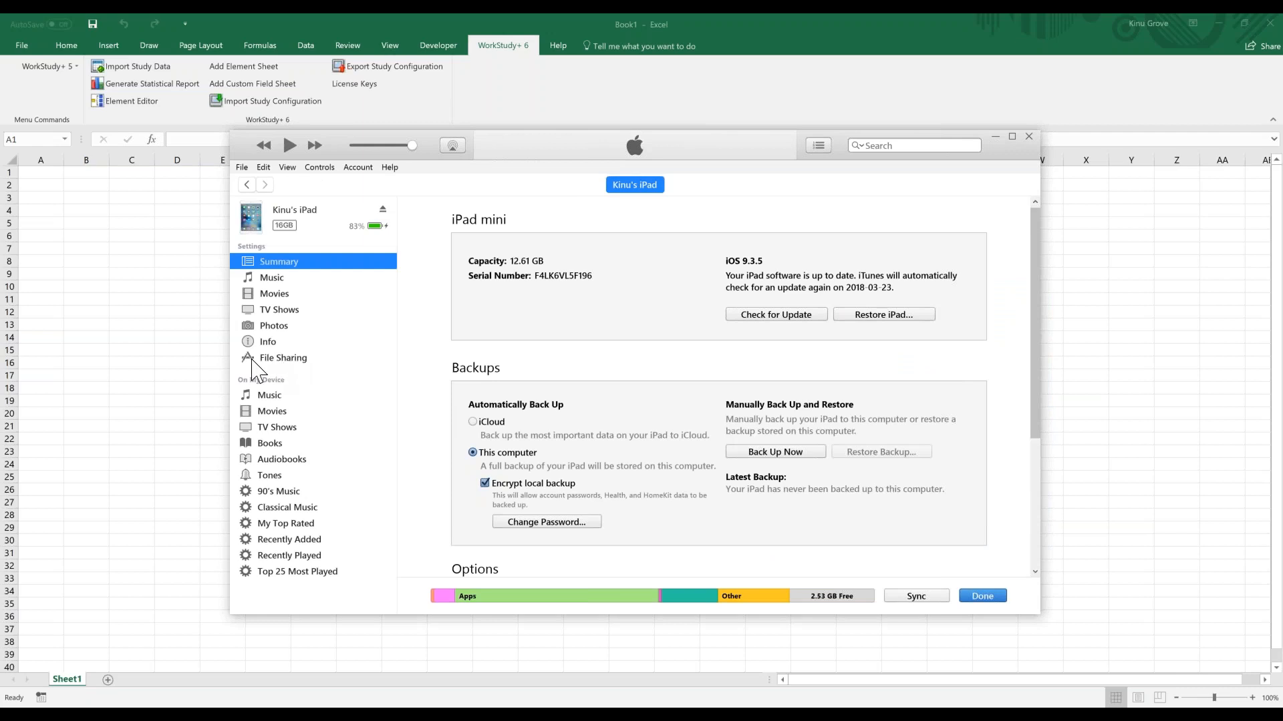
pyautogui.moveTo(281, 373)
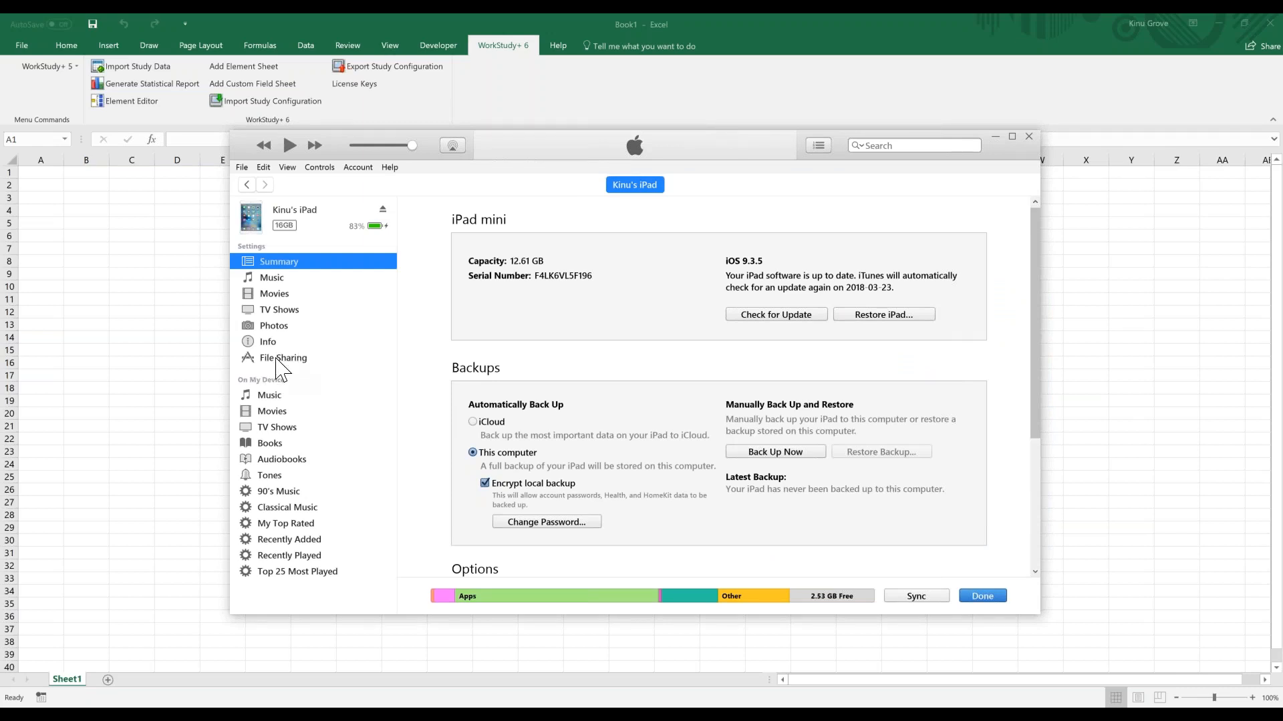
pyautogui.click(282, 358)
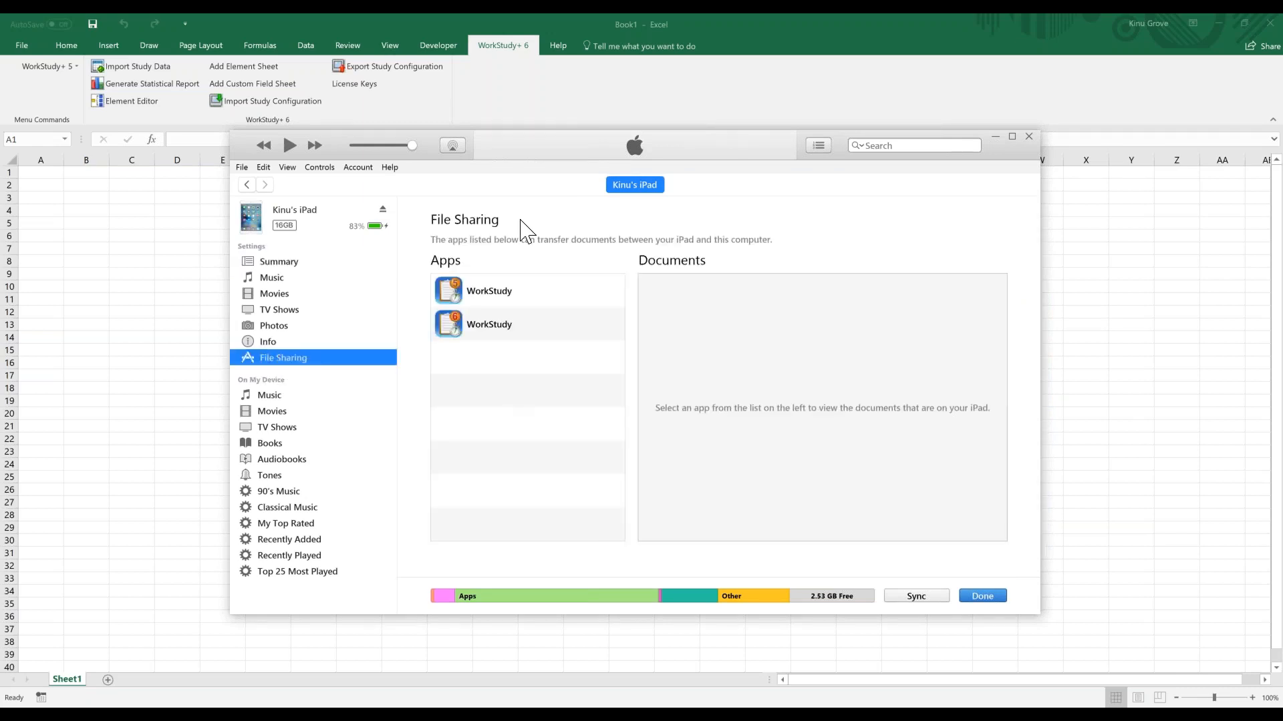
pyautogui.moveTo(498, 602)
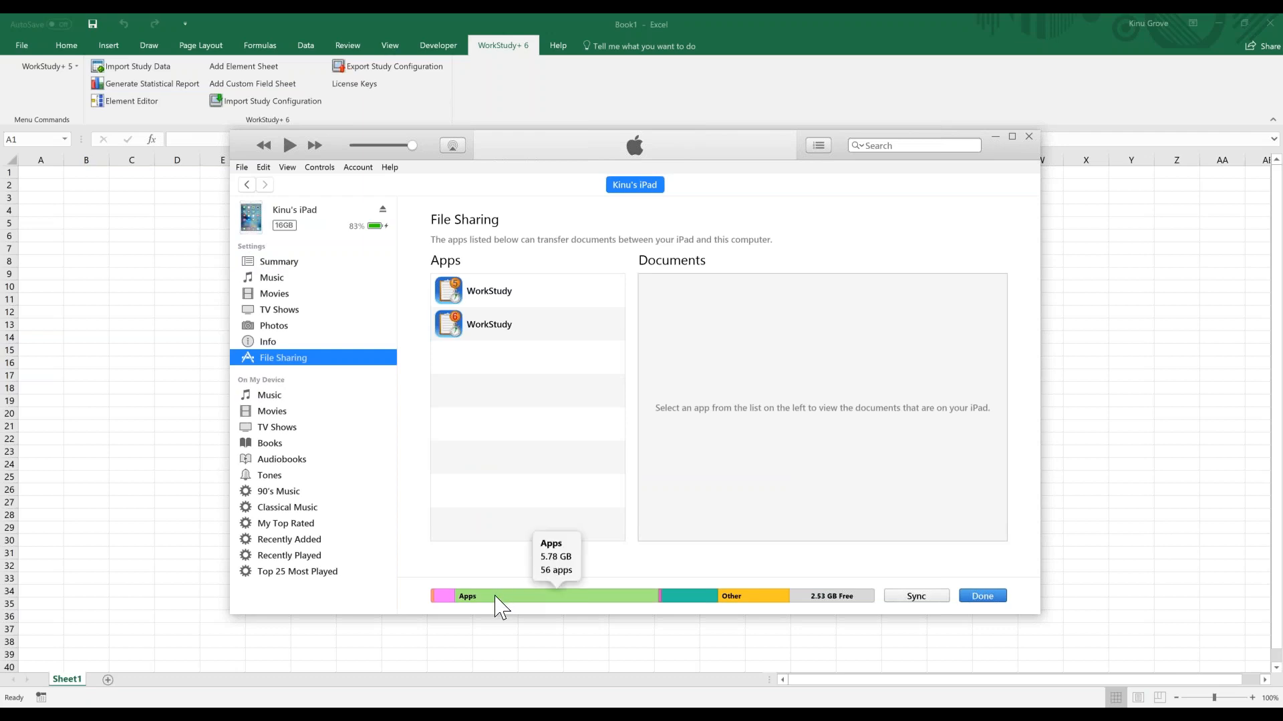
pyautogui.moveTo(559, 363)
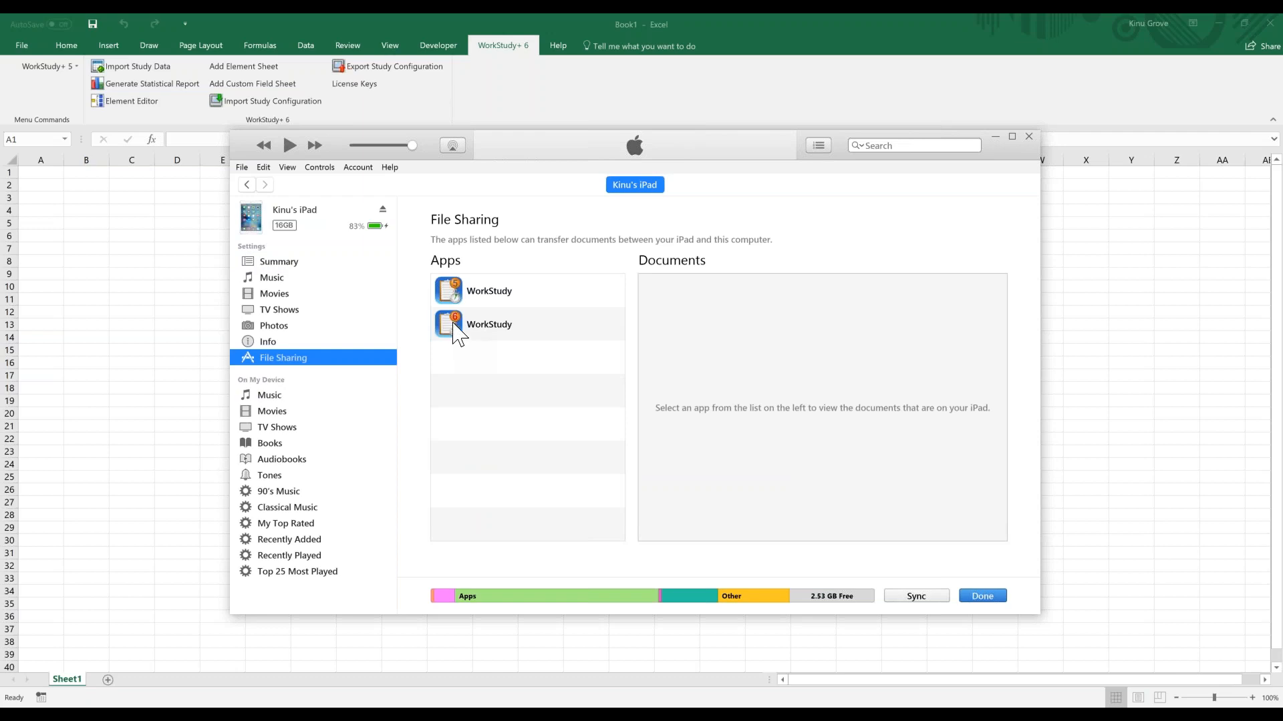
# - List the second WorkStudy app's documents and select Example_Manufacturing.wsx
pyautogui.click(489, 324)
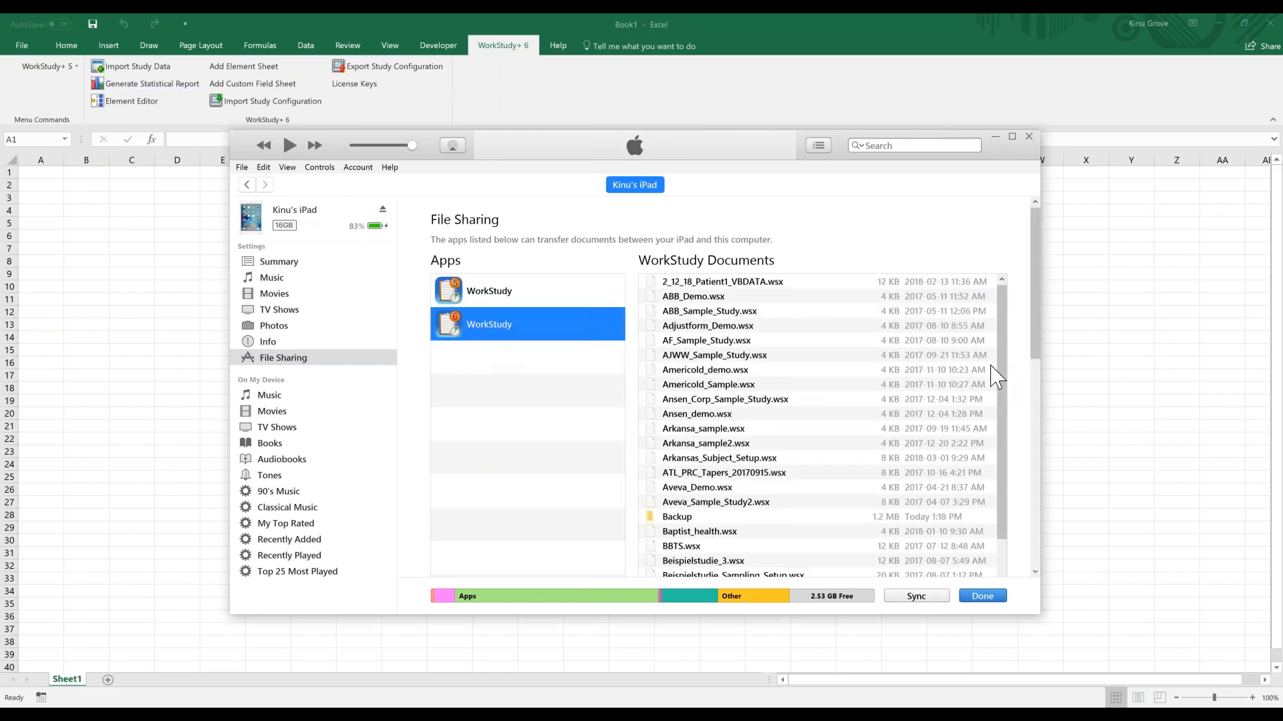
pyautogui.moveTo(1015, 329)
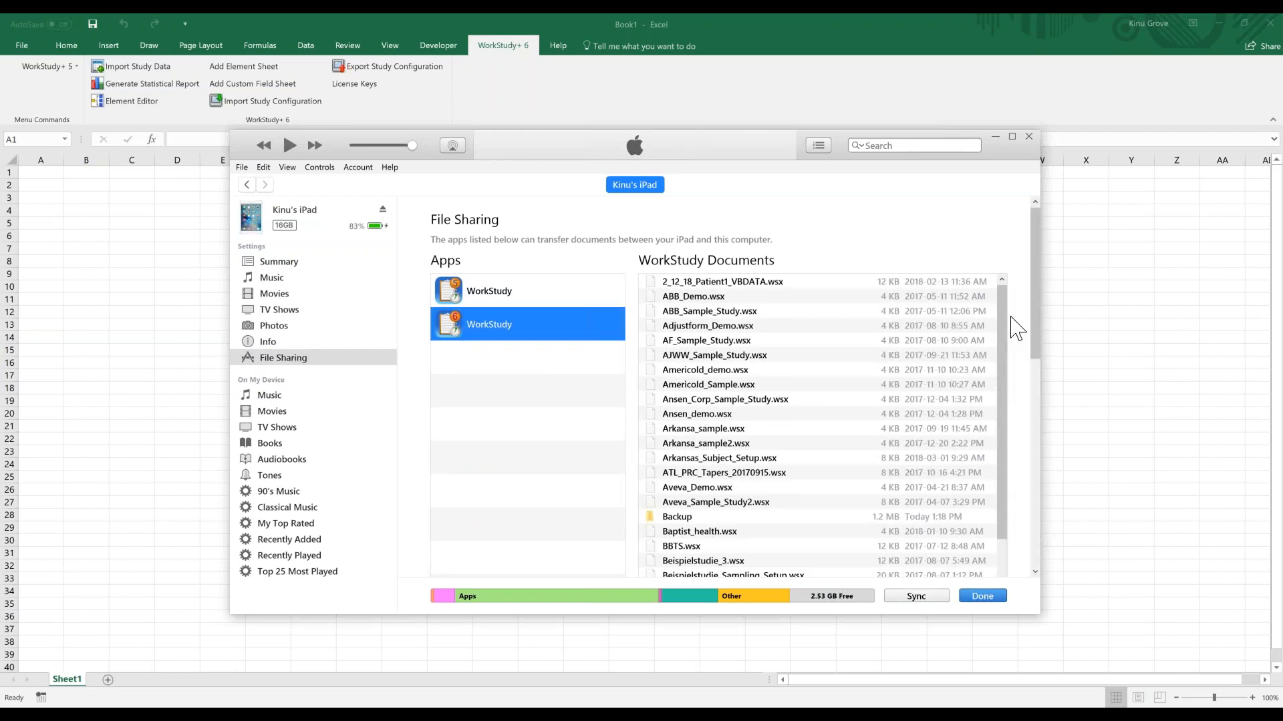
pyautogui.scroll(-3)
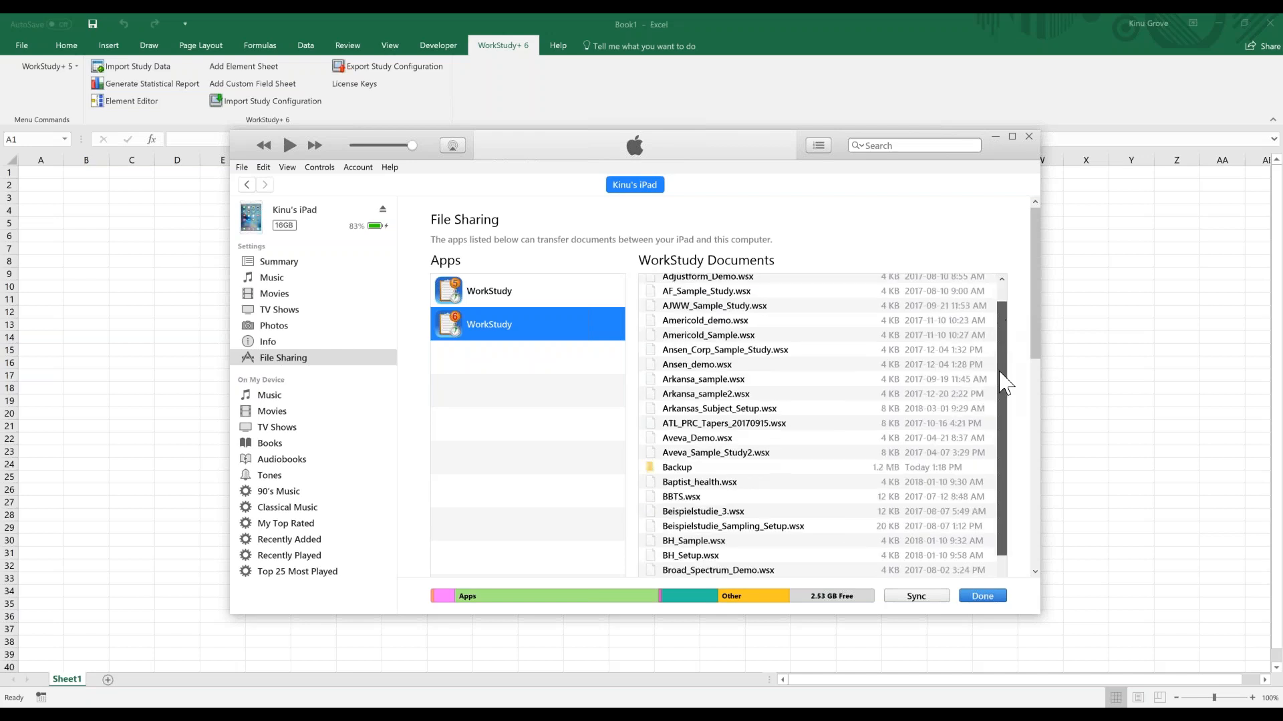
pyautogui.scroll(-3)
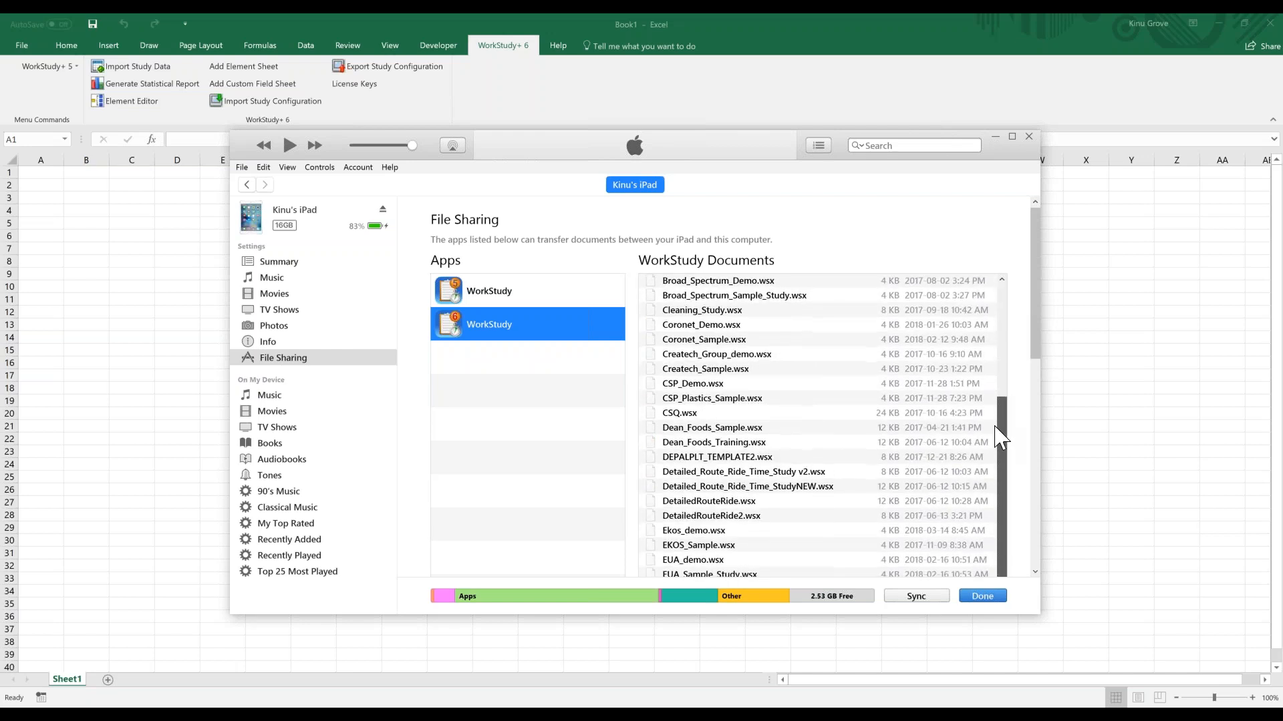
pyautogui.scroll(-3)
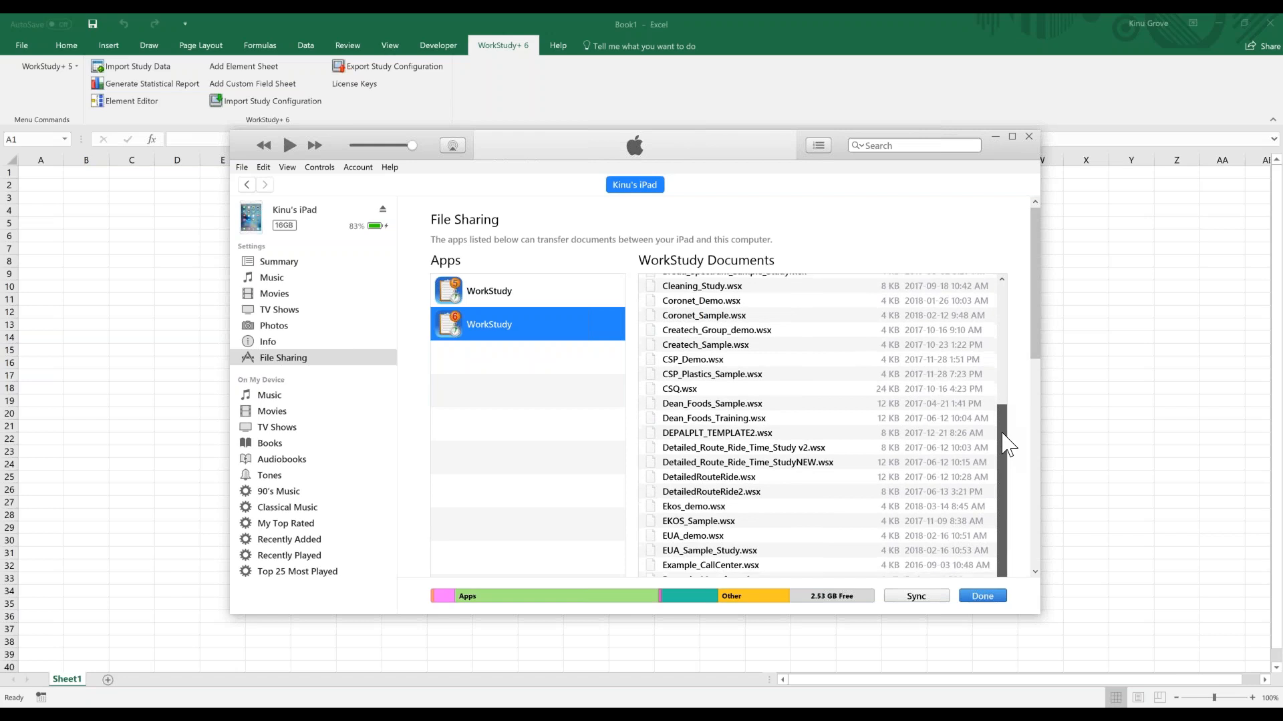
pyautogui.scroll(-3)
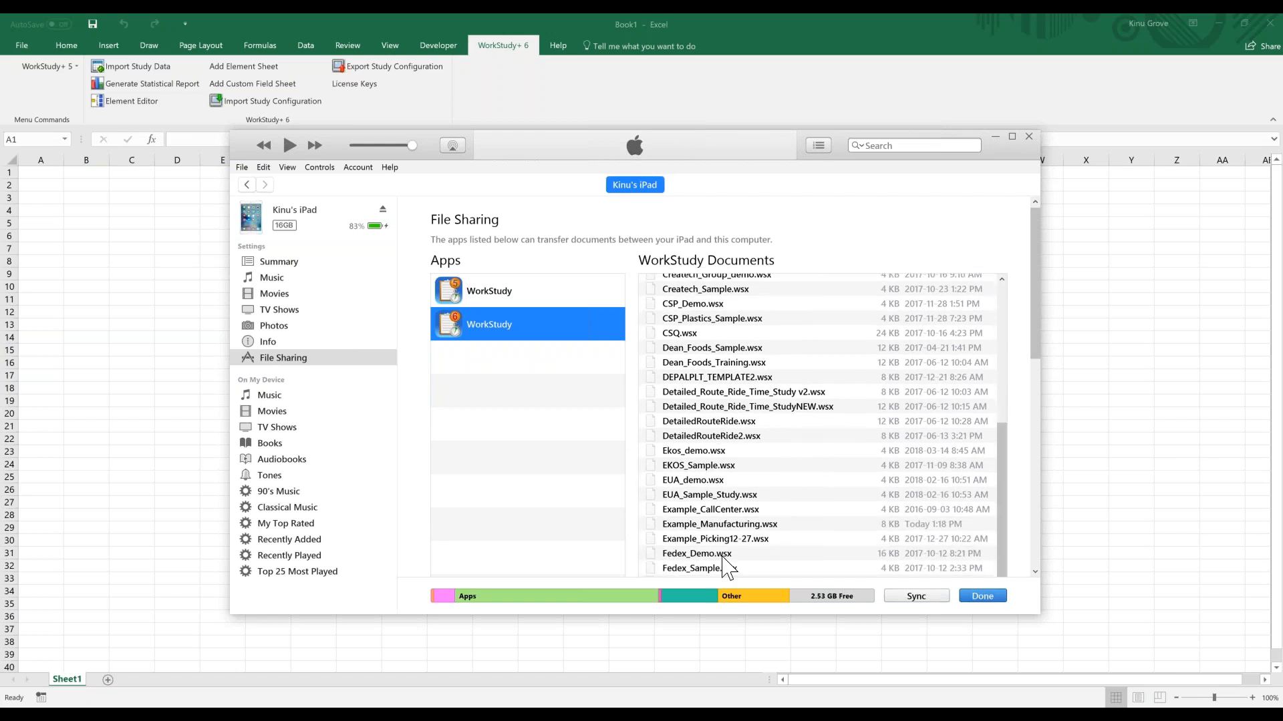
pyautogui.moveTo(716, 537)
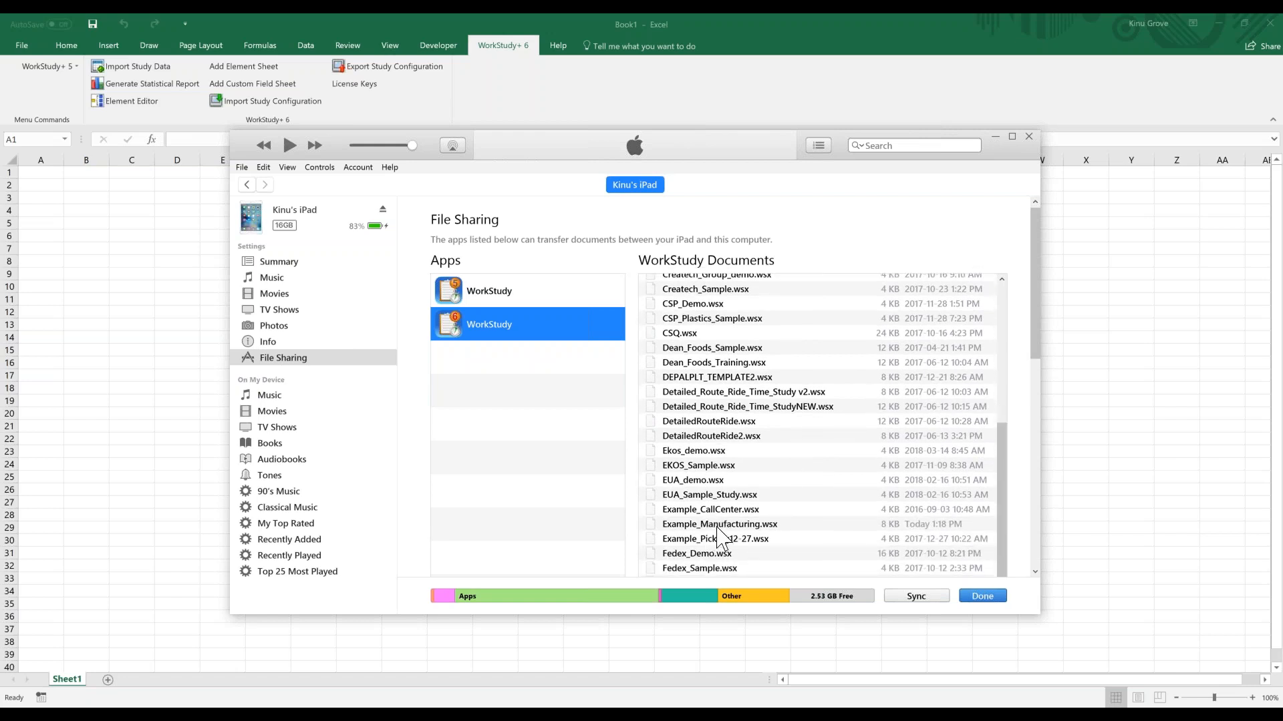
pyautogui.click(718, 523)
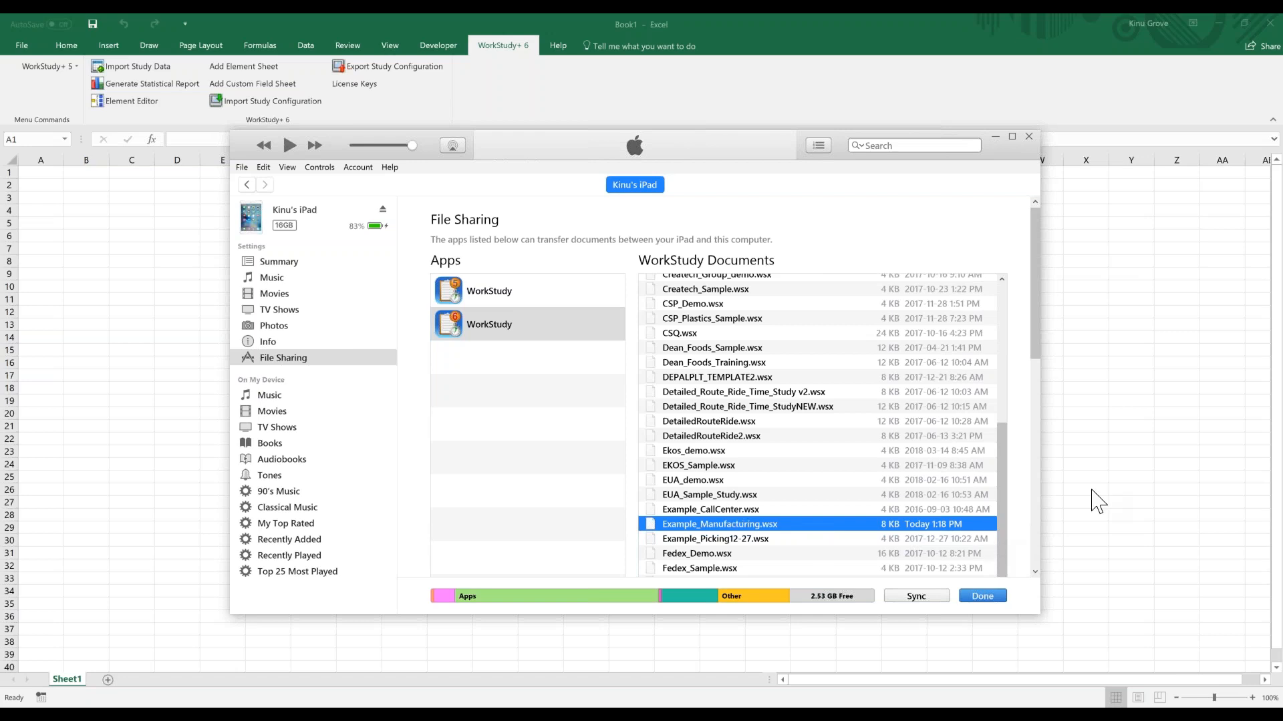
pyautogui.moveTo(935, 545)
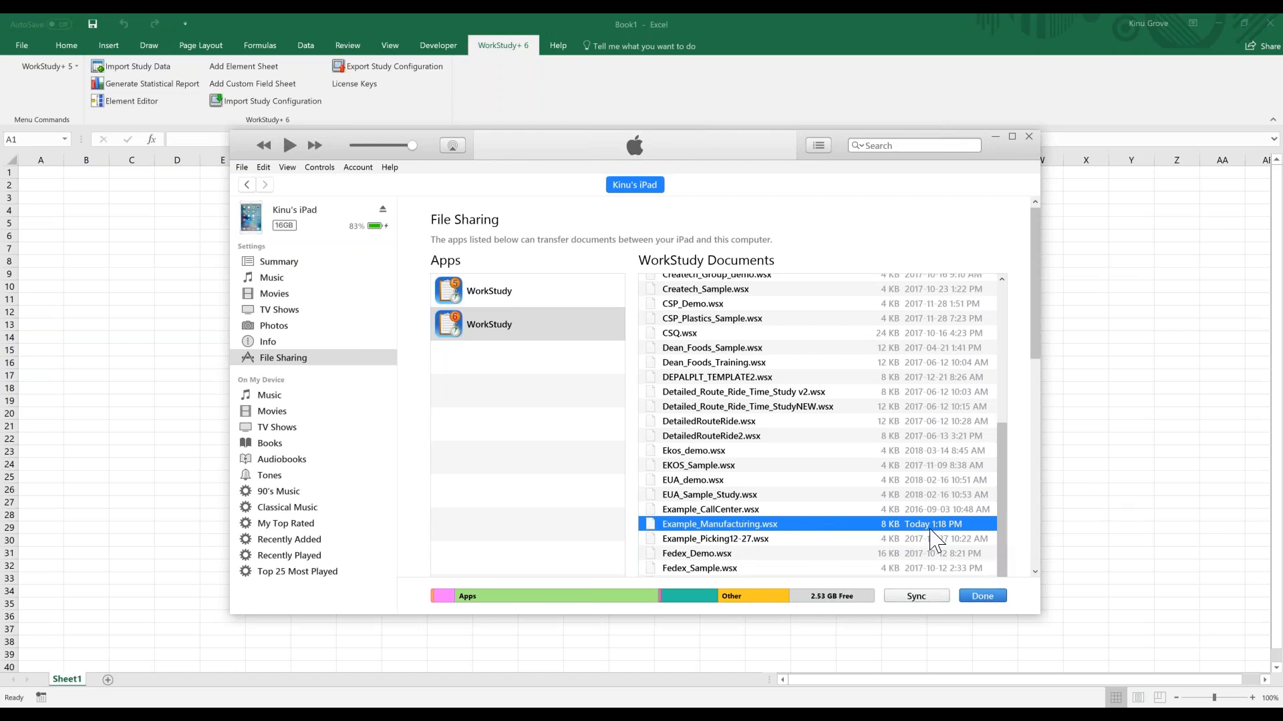
pyautogui.moveTo(1040, 601)
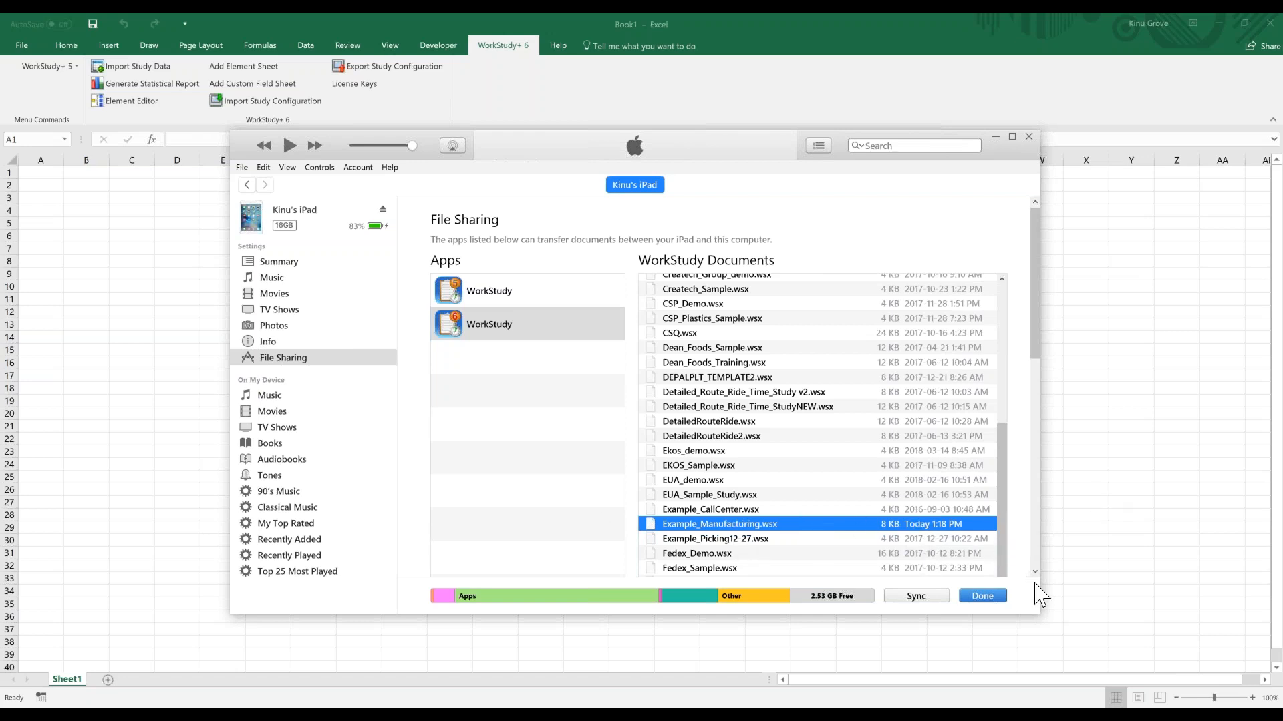
pyautogui.moveTo(1017, 475)
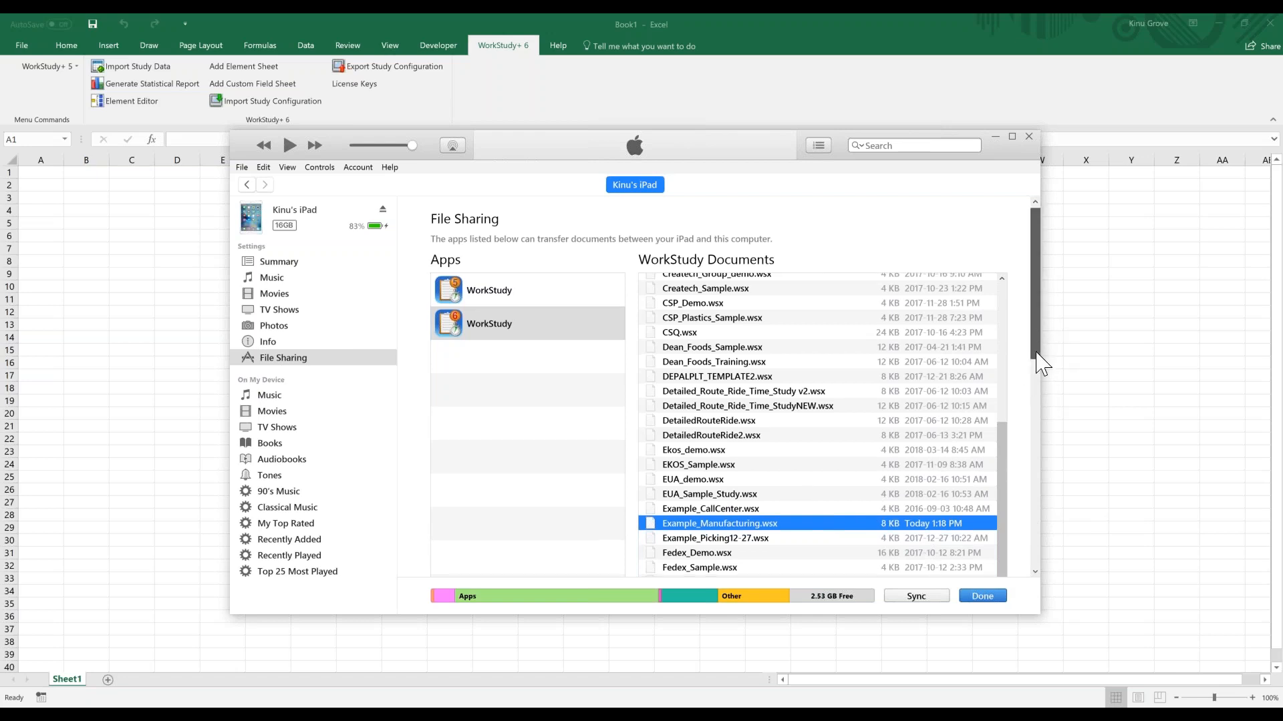
# - Save the study file to Desktop > Data Files and finish the iPad transfer
pyautogui.scroll(-3)
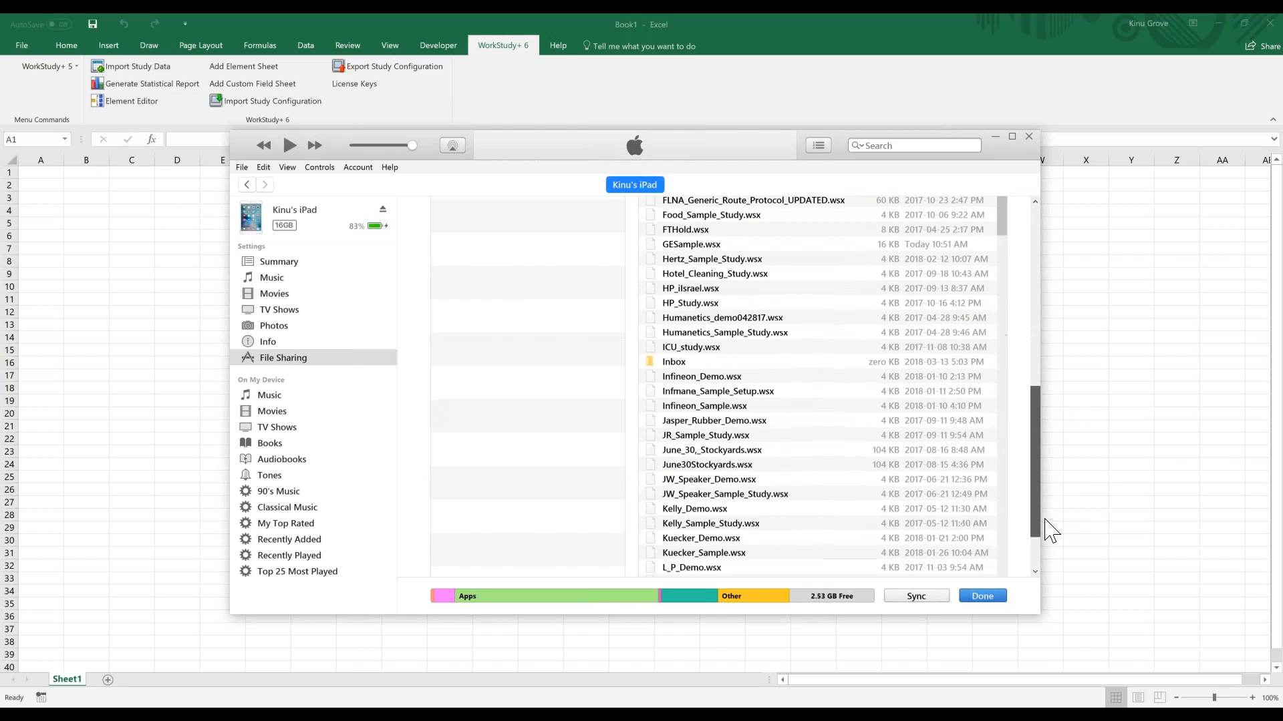
pyautogui.scroll(-3)
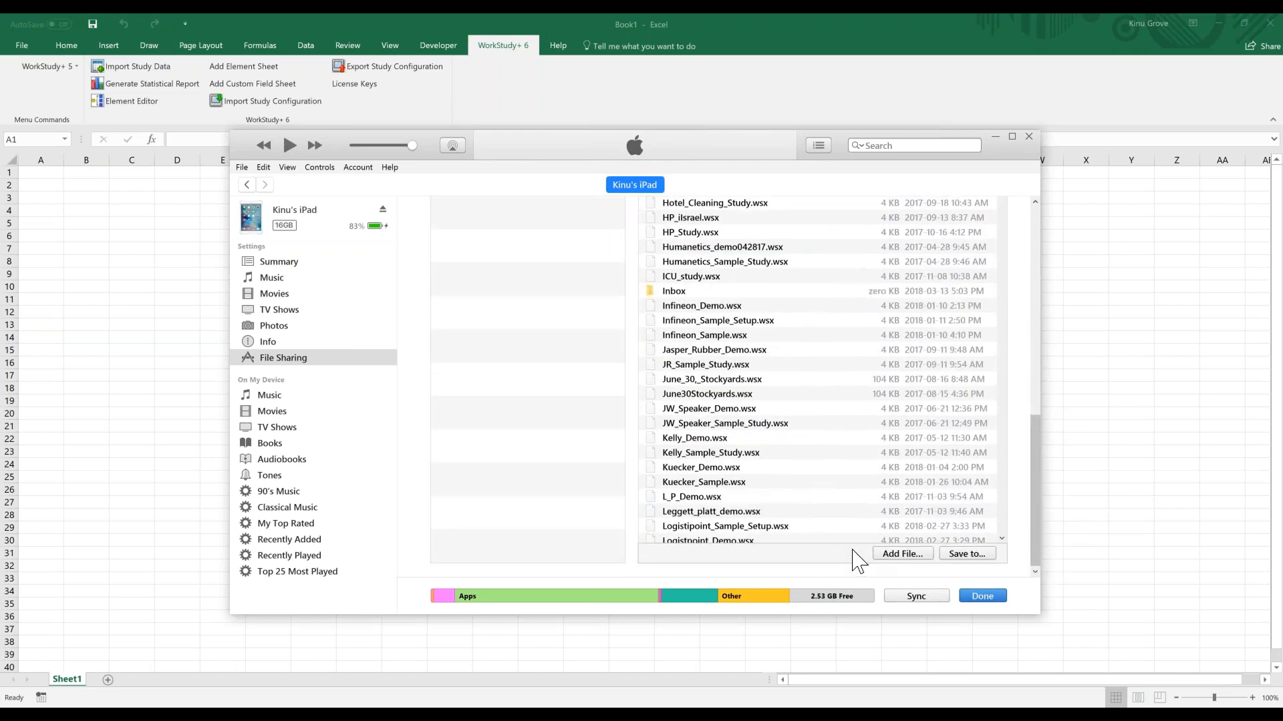
pyautogui.moveTo(898, 569)
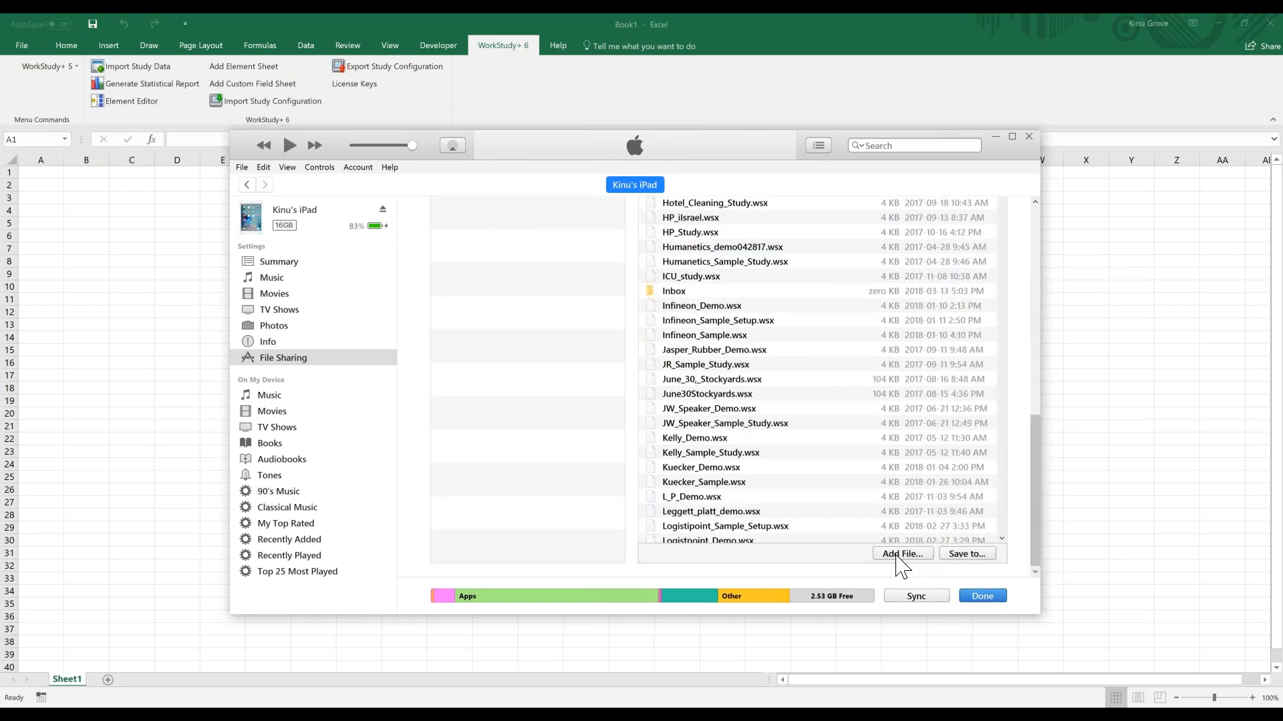
pyautogui.moveTo(978, 566)
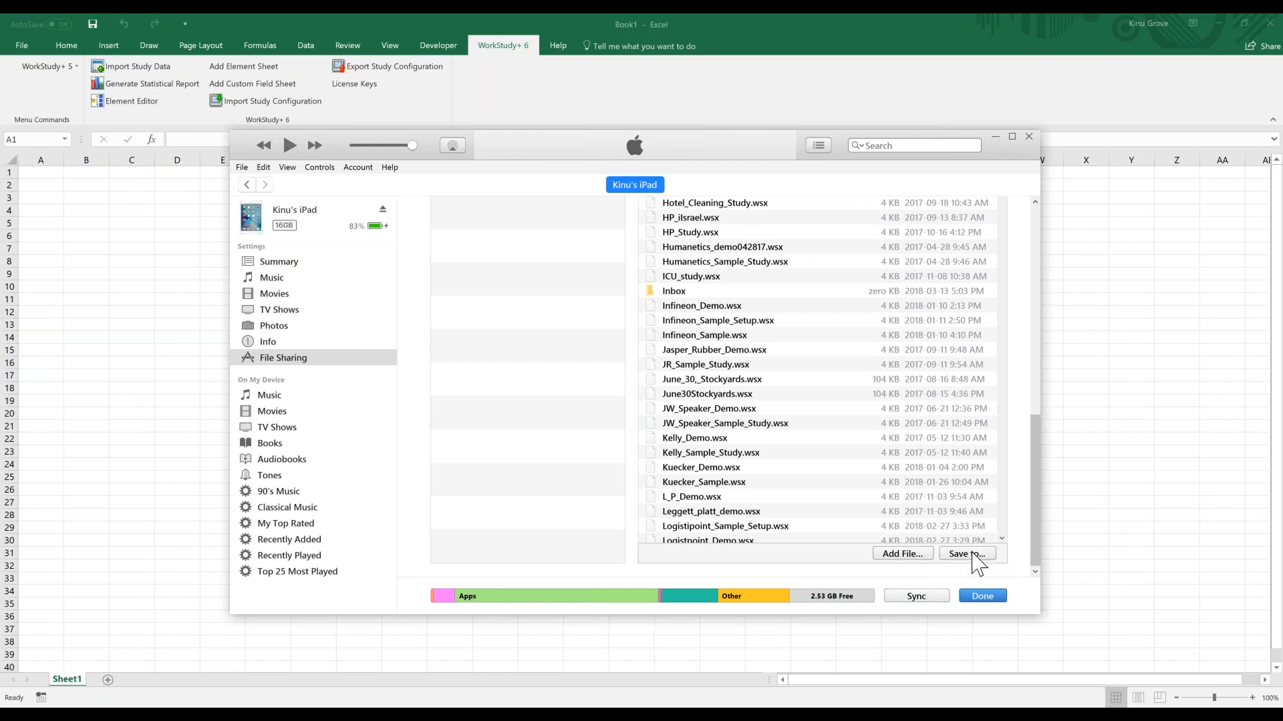
pyautogui.click(967, 553)
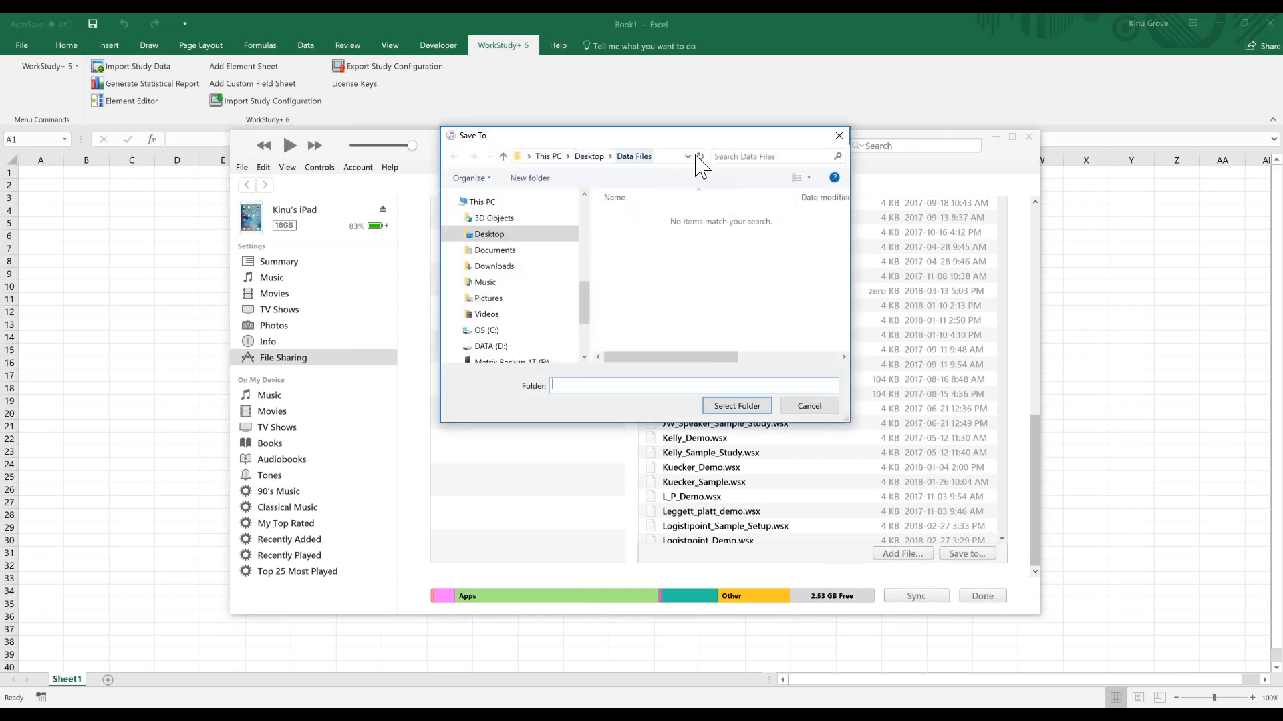
pyautogui.moveTo(656, 175)
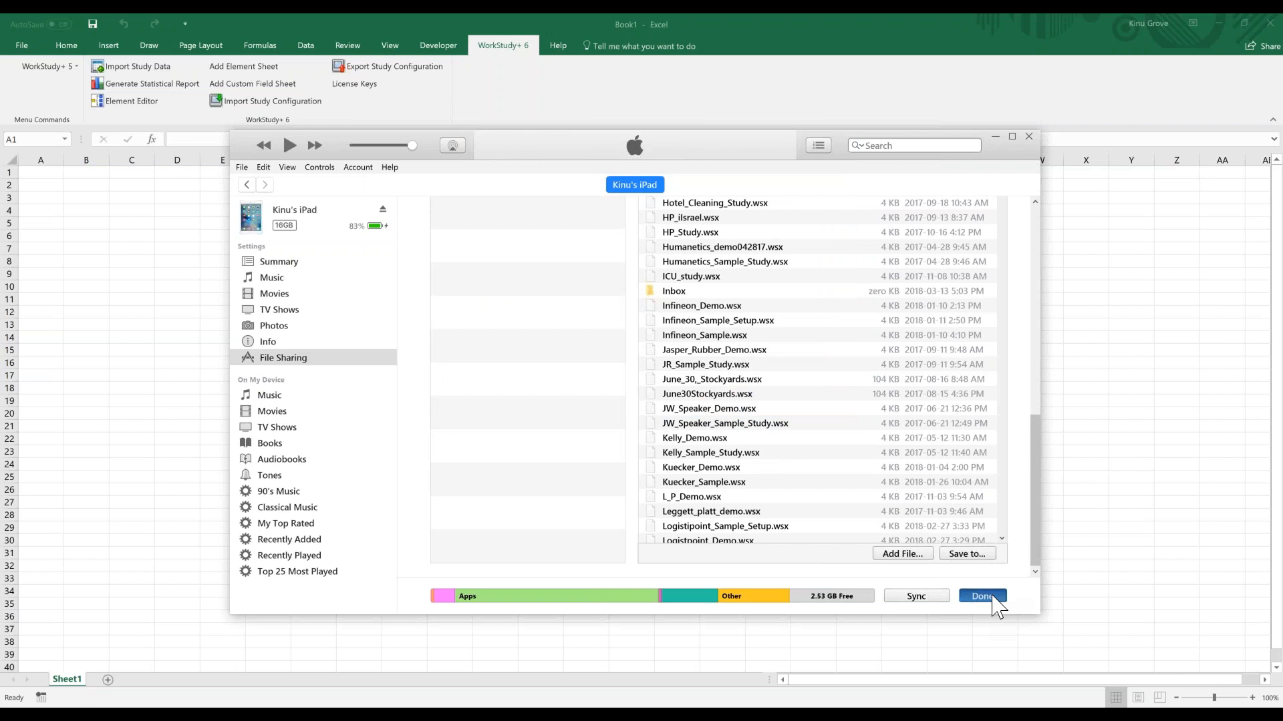
pyautogui.click(982, 596)
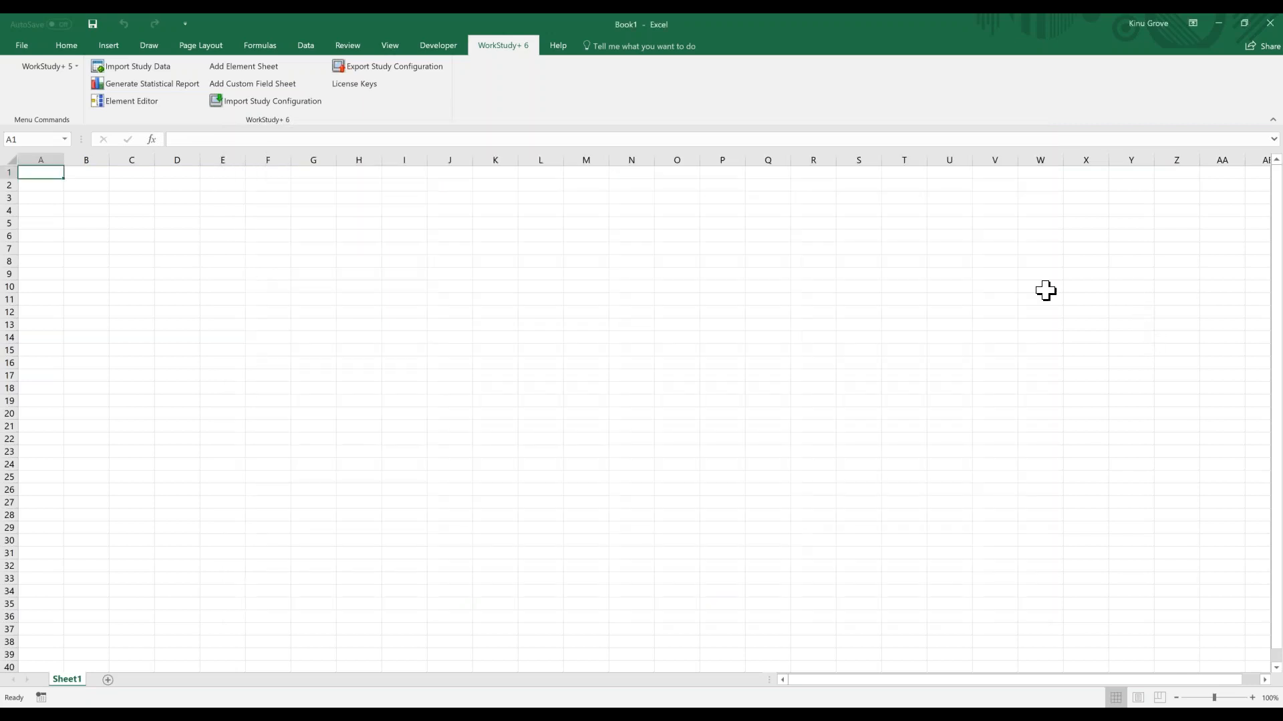
pyautogui.moveTo(1042, 288)
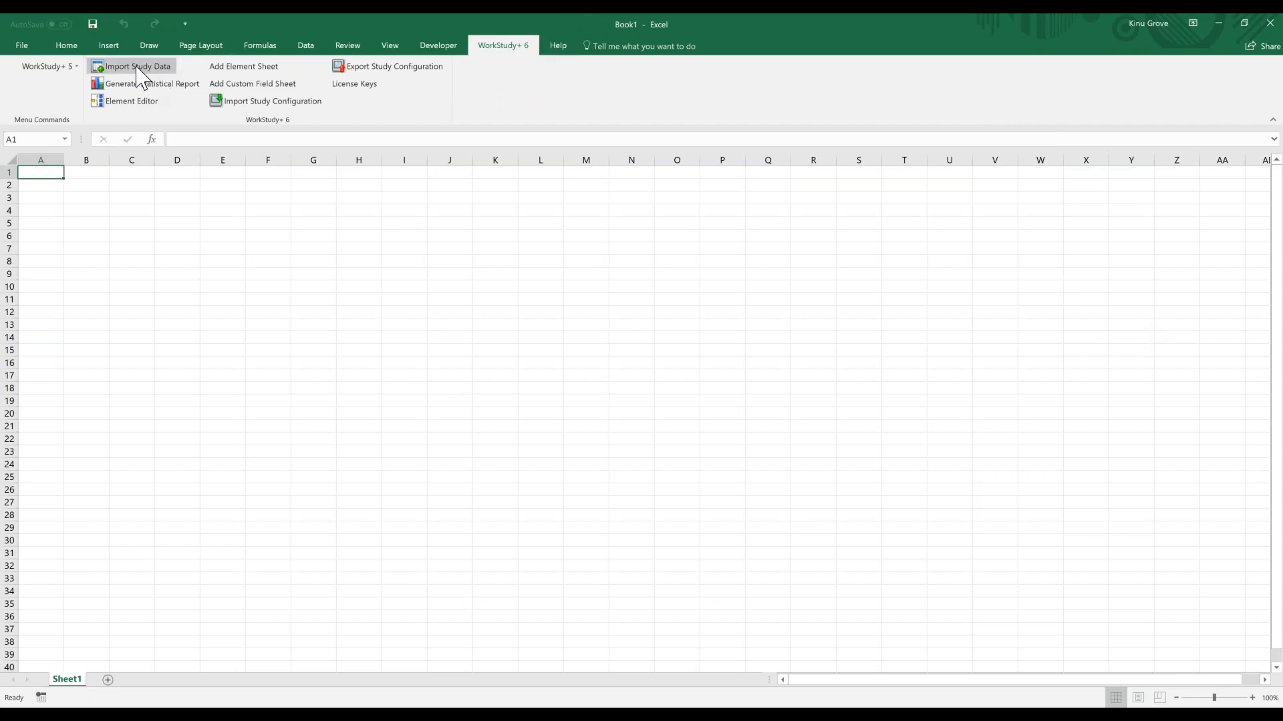
# - Start Import Study Data from the WorkStudy+ 6 ribbon and browse for an unlisted study file
pyautogui.click(134, 67)
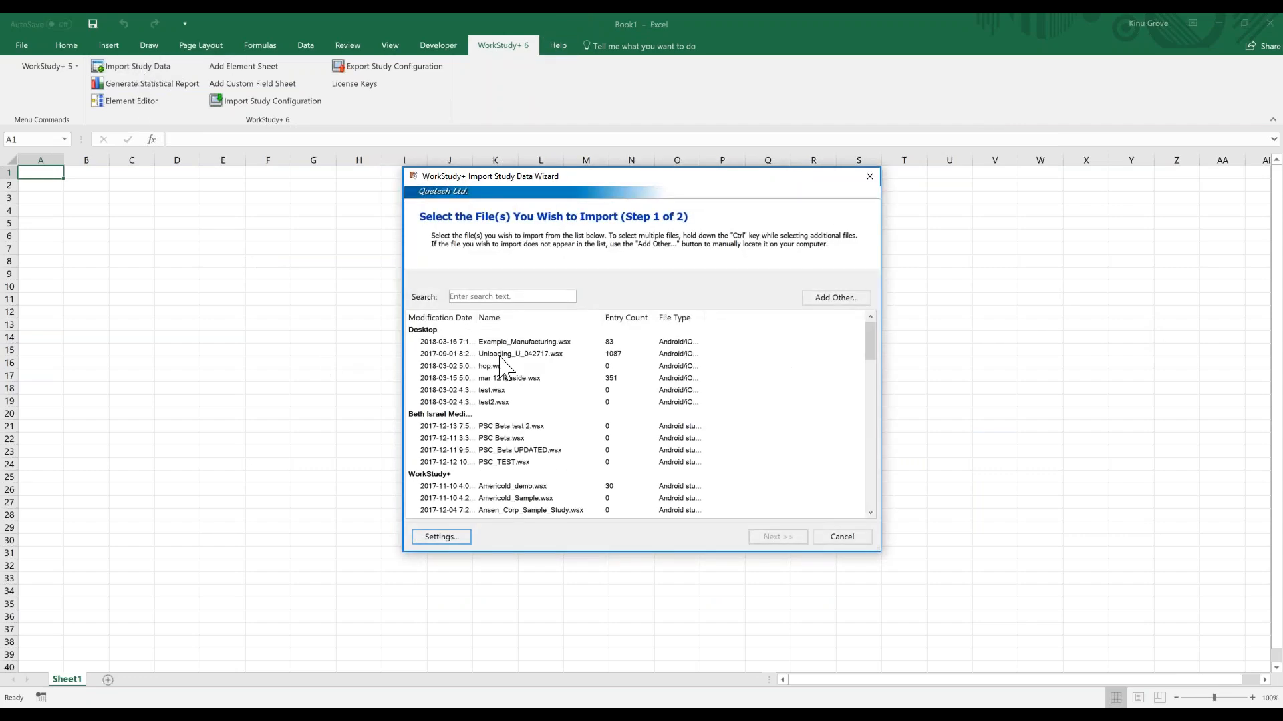
pyautogui.moveTo(478, 396)
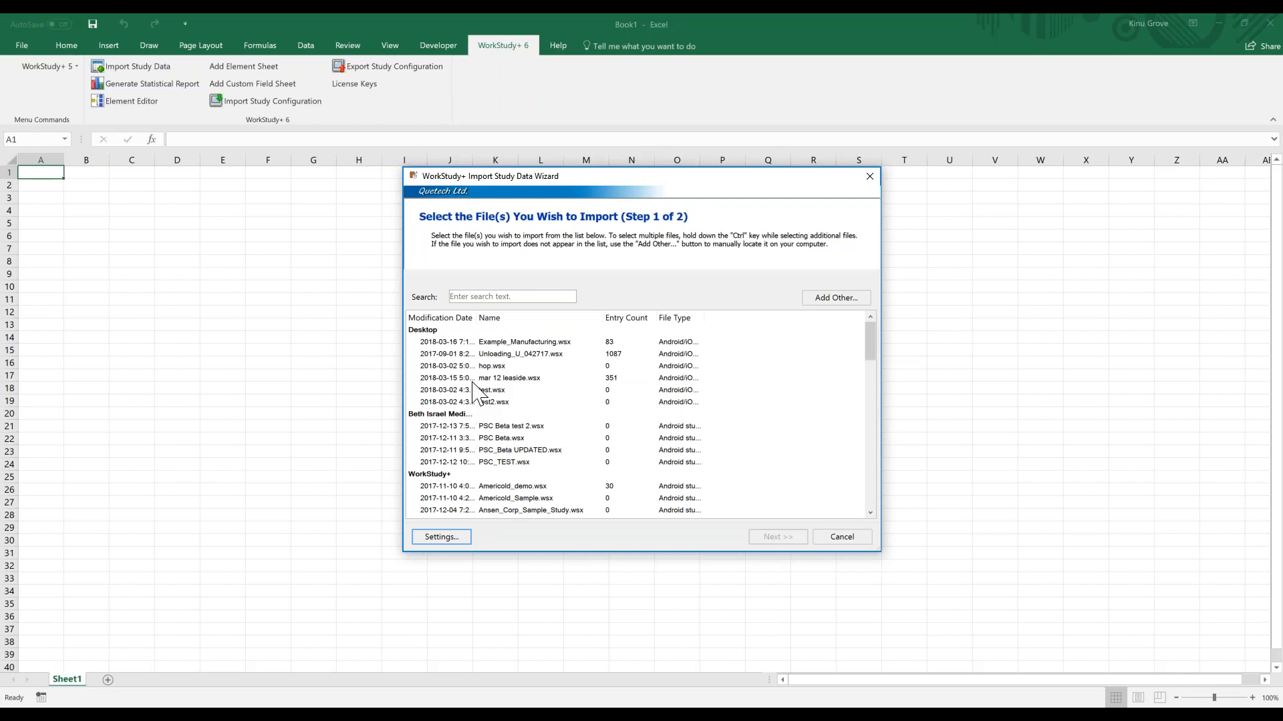
pyautogui.moveTo(503, 374)
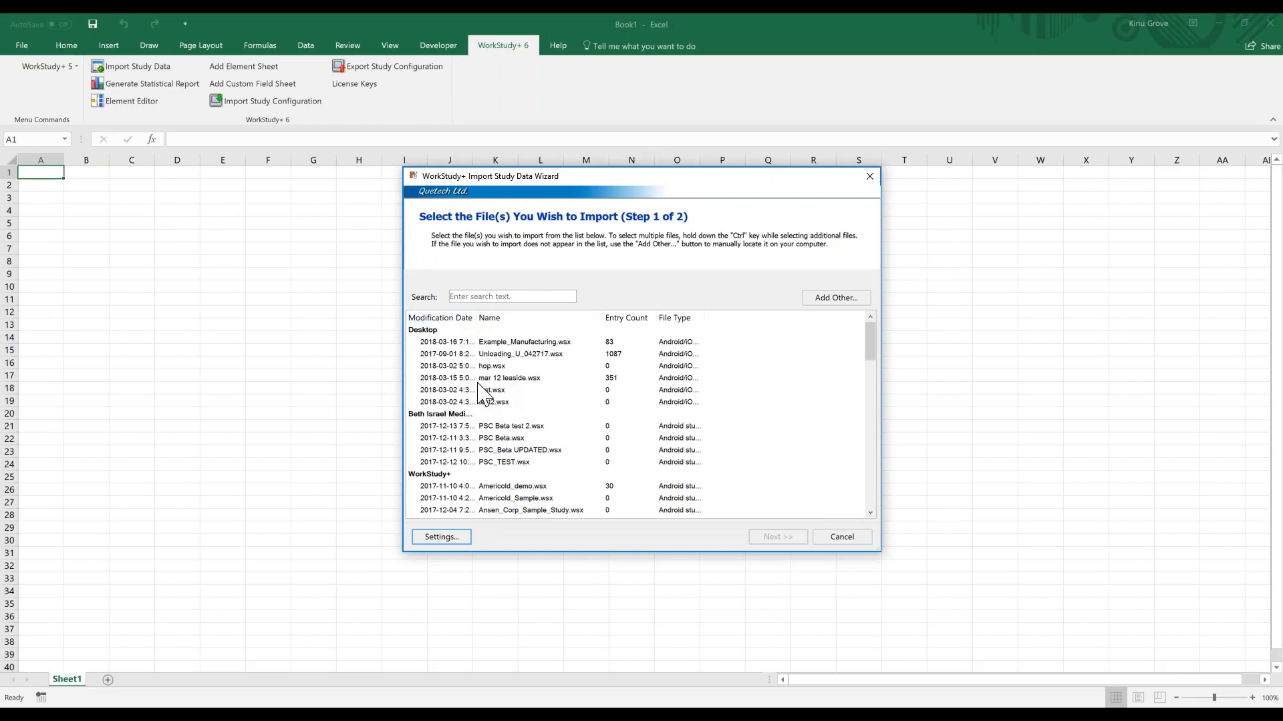
pyautogui.moveTo(765, 328)
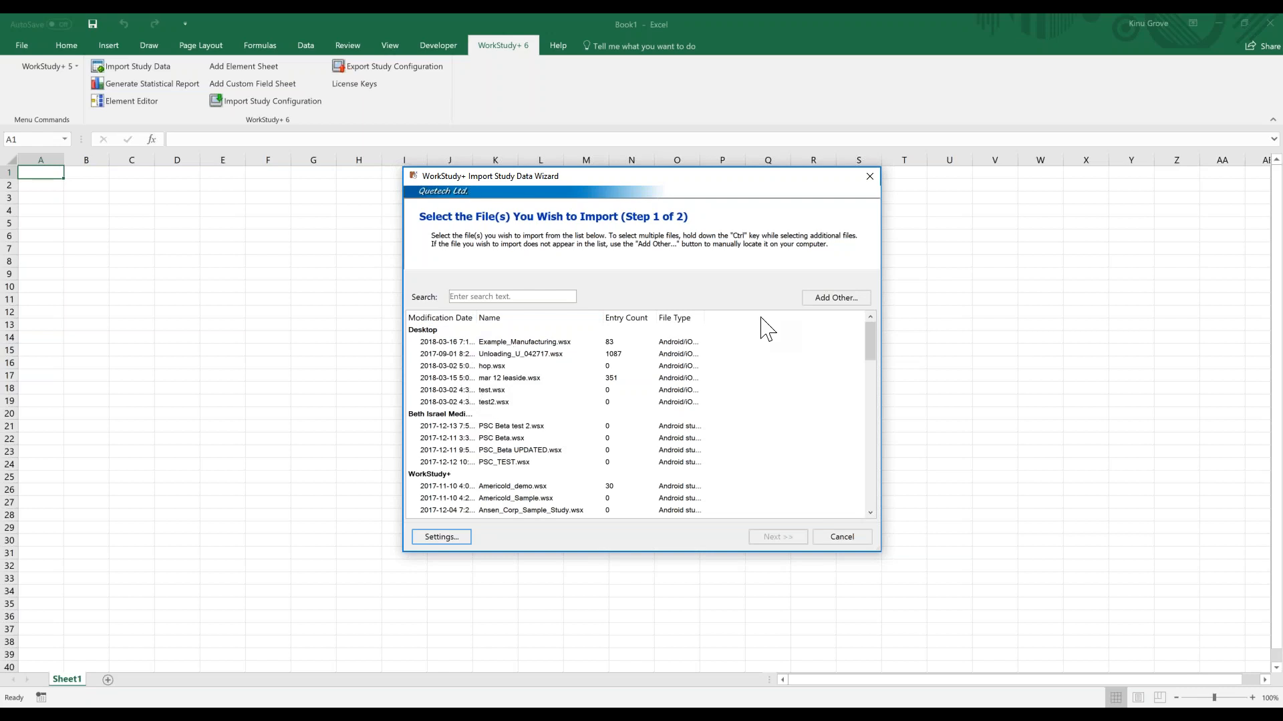
pyautogui.click(835, 298)
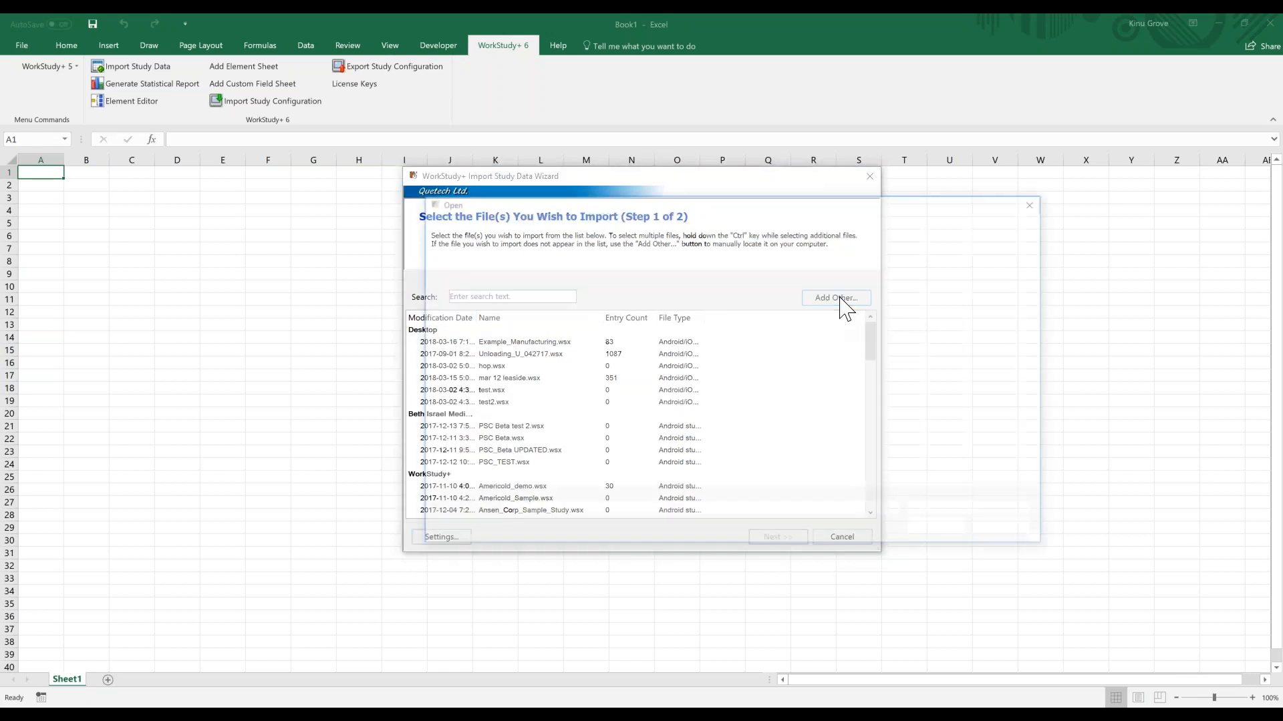
# - Add Example_Manufacturing.wsx to the wizard, select it, and proceed to the formatting options
pyautogui.click(835, 298)
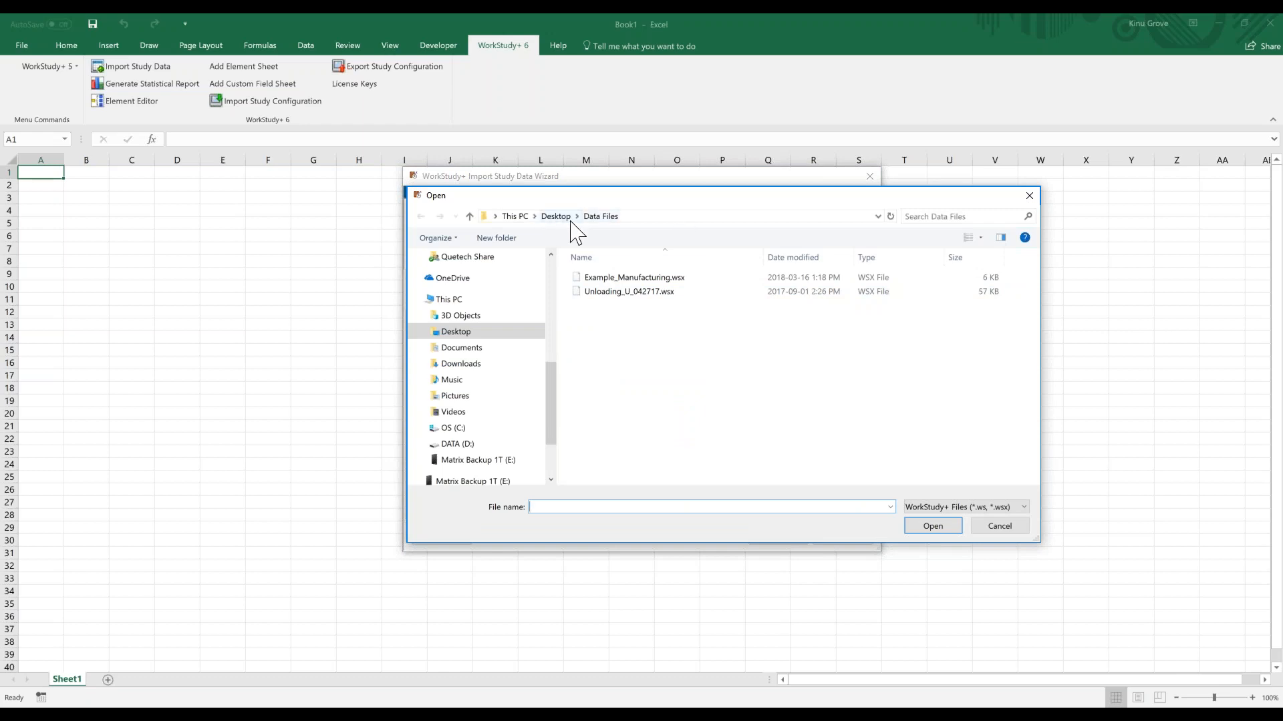
pyautogui.moveTo(490, 227)
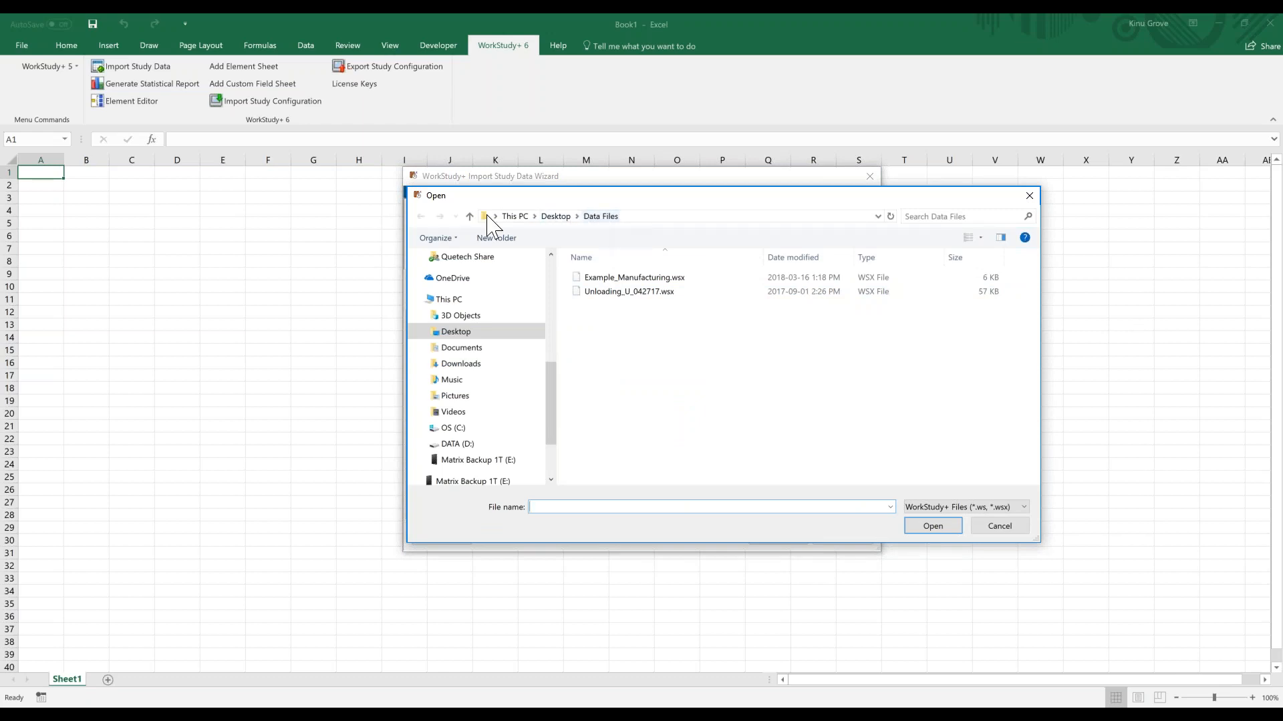
pyautogui.click(634, 278)
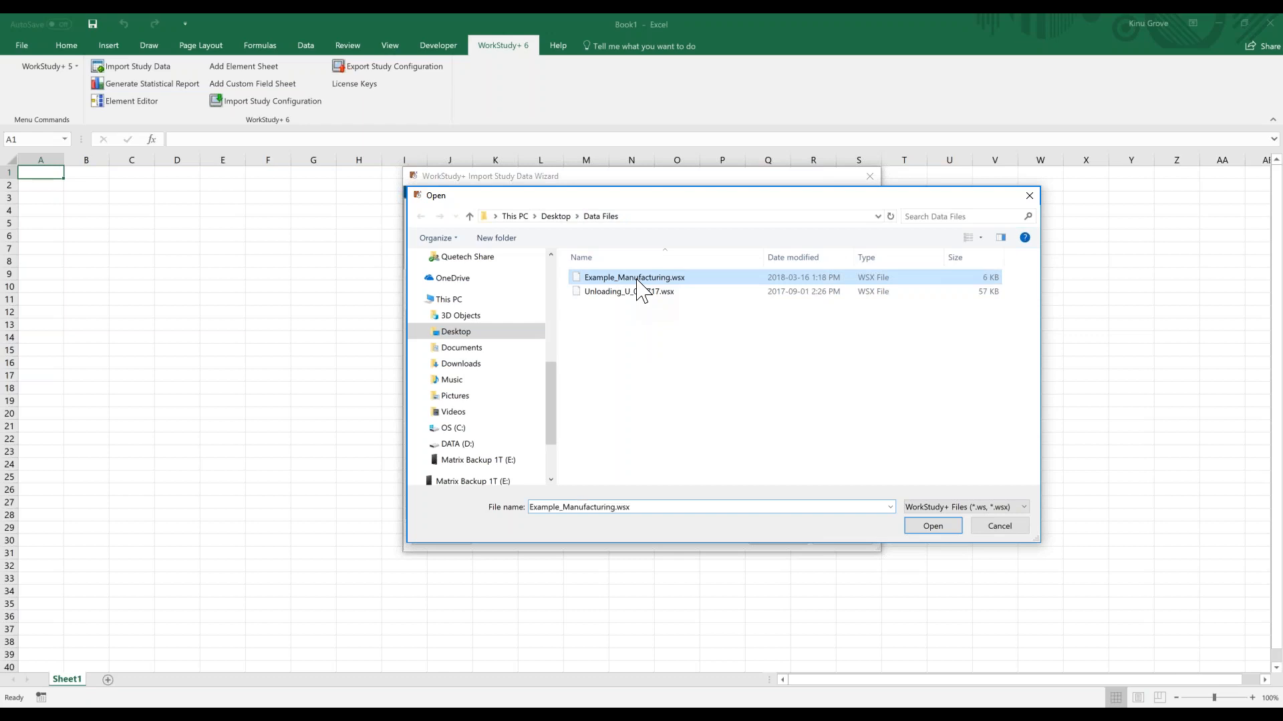
pyautogui.click(933, 526)
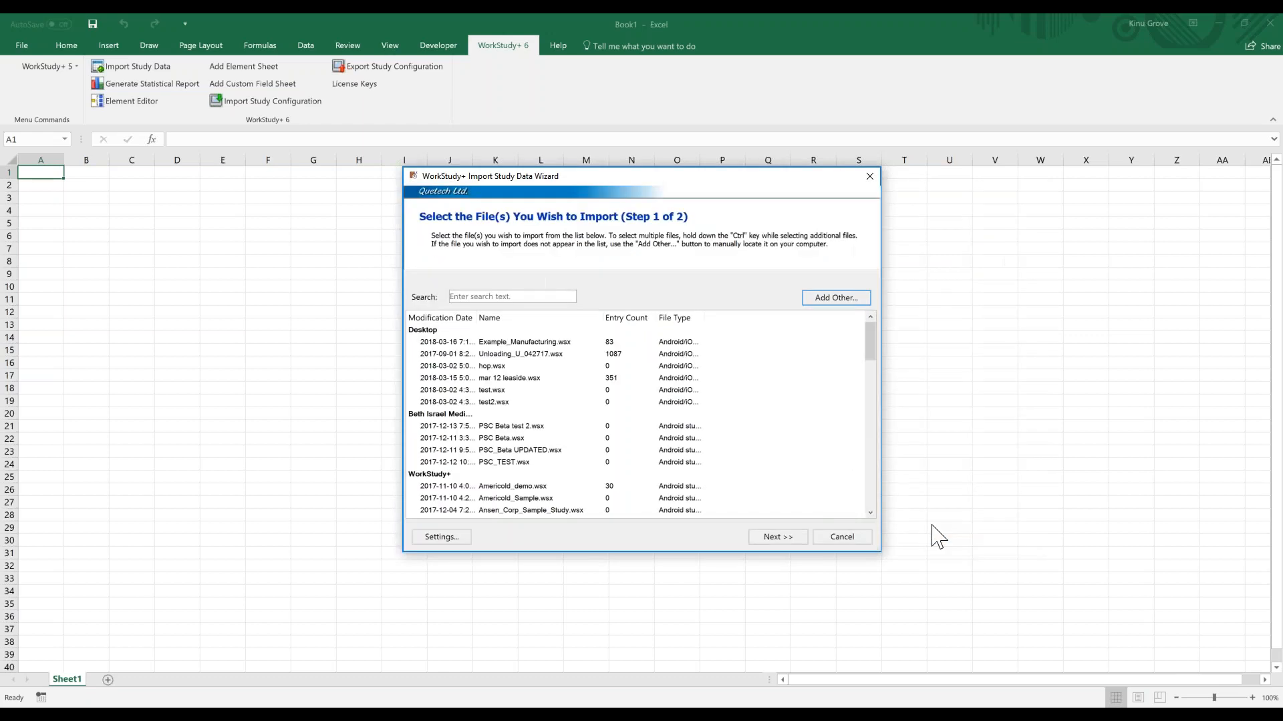
pyautogui.moveTo(848, 551)
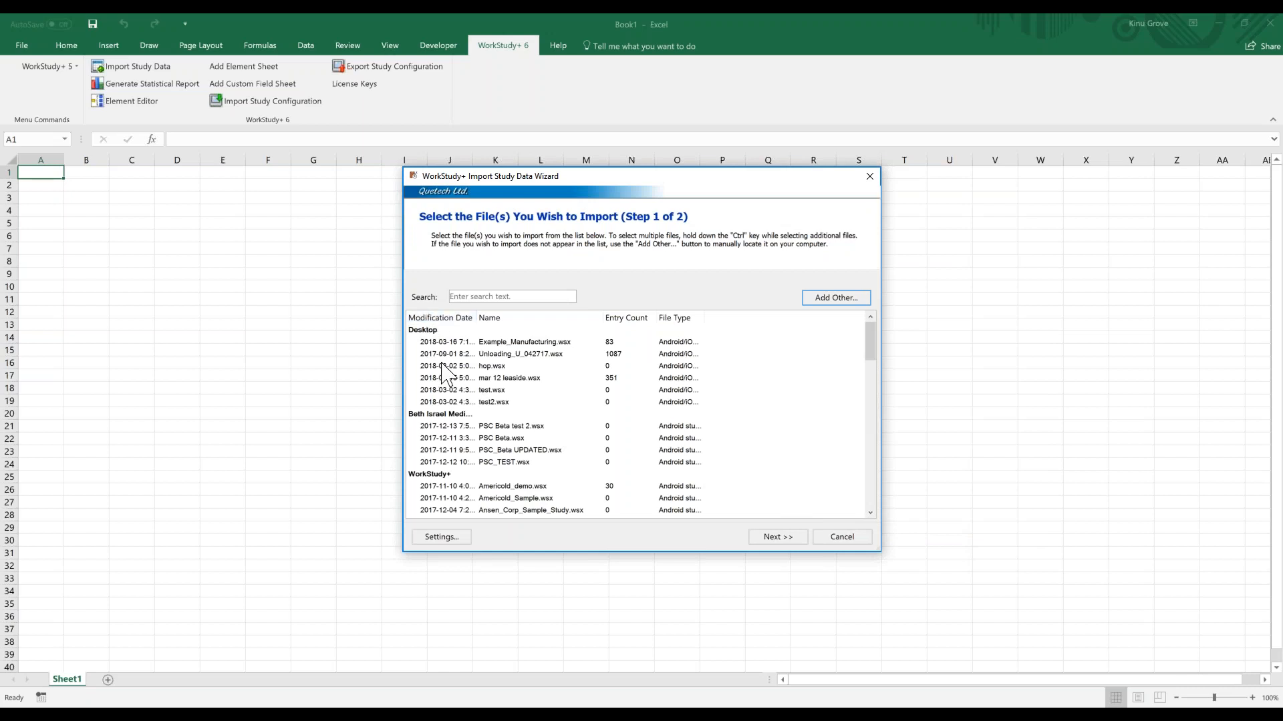
pyautogui.click(524, 342)
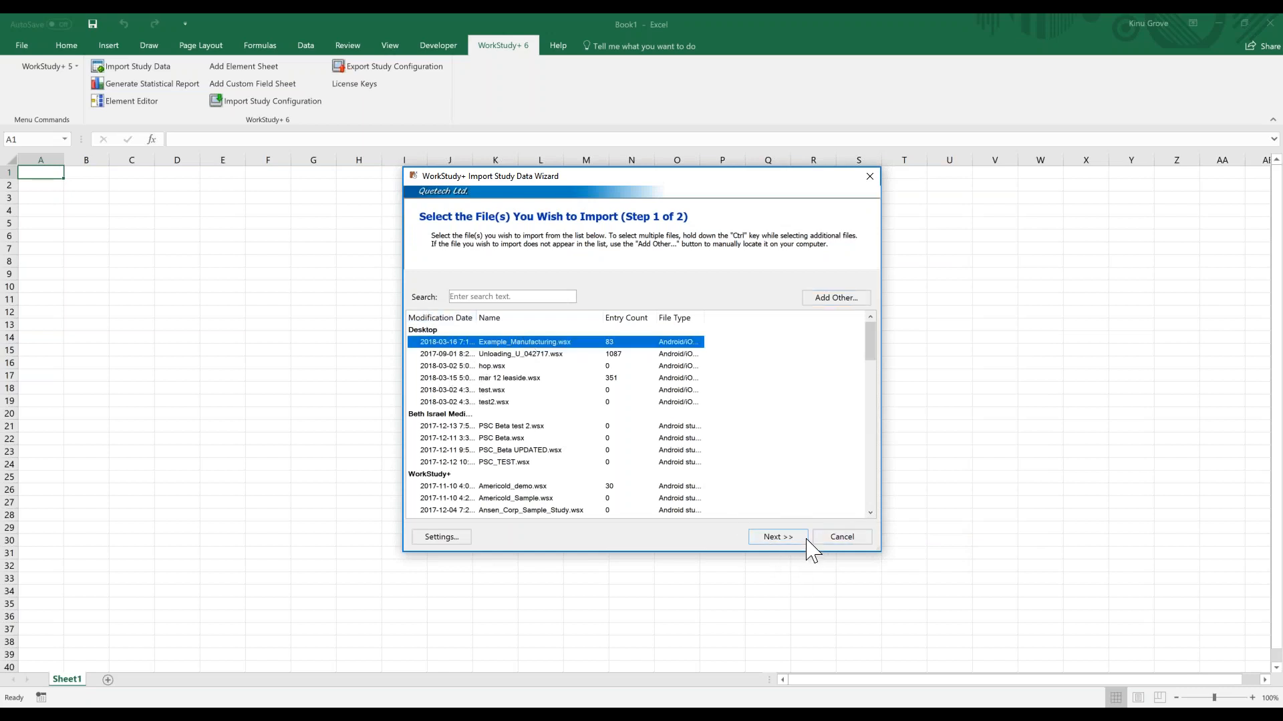
pyautogui.click(777, 537)
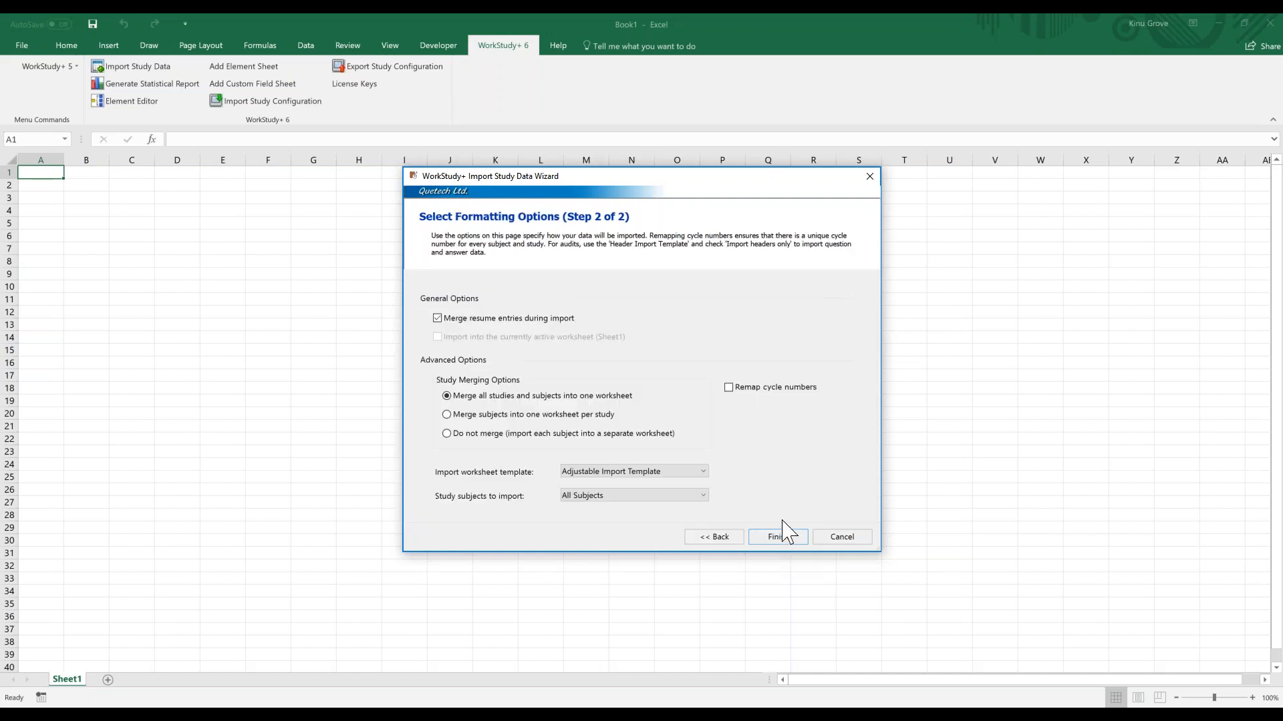
pyautogui.moveTo(847, 534)
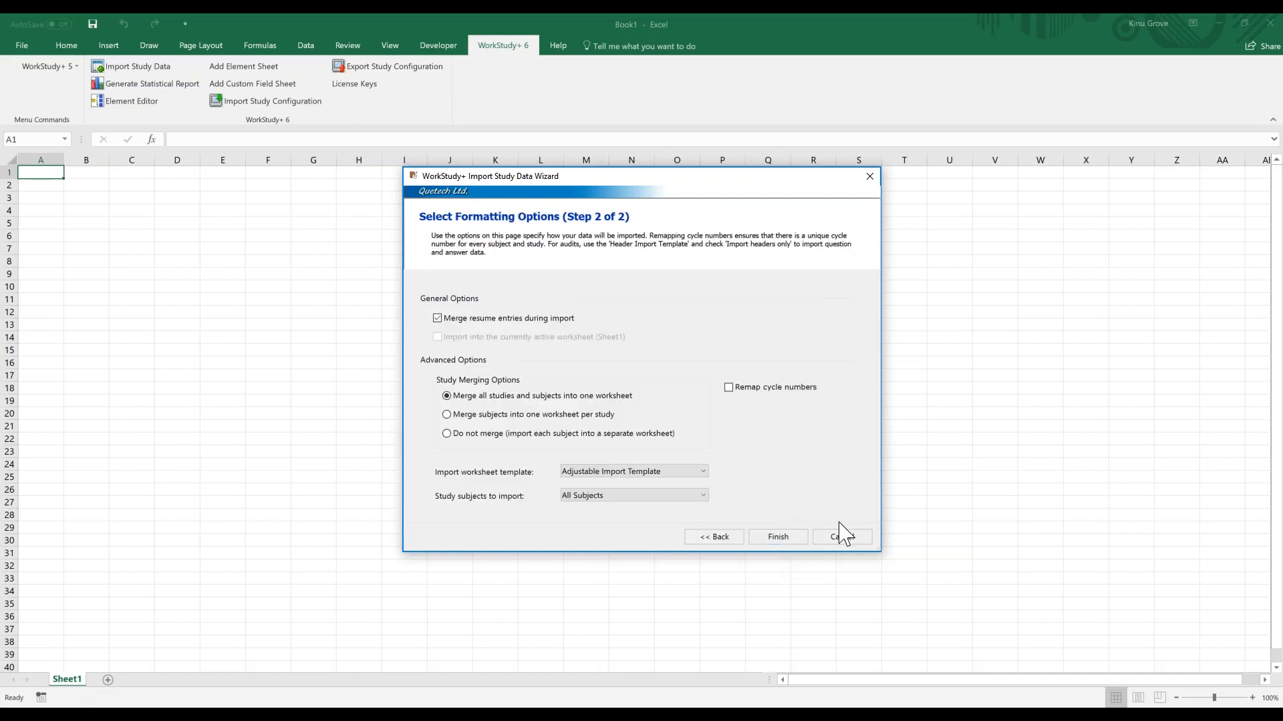
# - Finish the import with default options, creating the Example_Manufacturing raw data worksheet
pyautogui.click(777, 537)
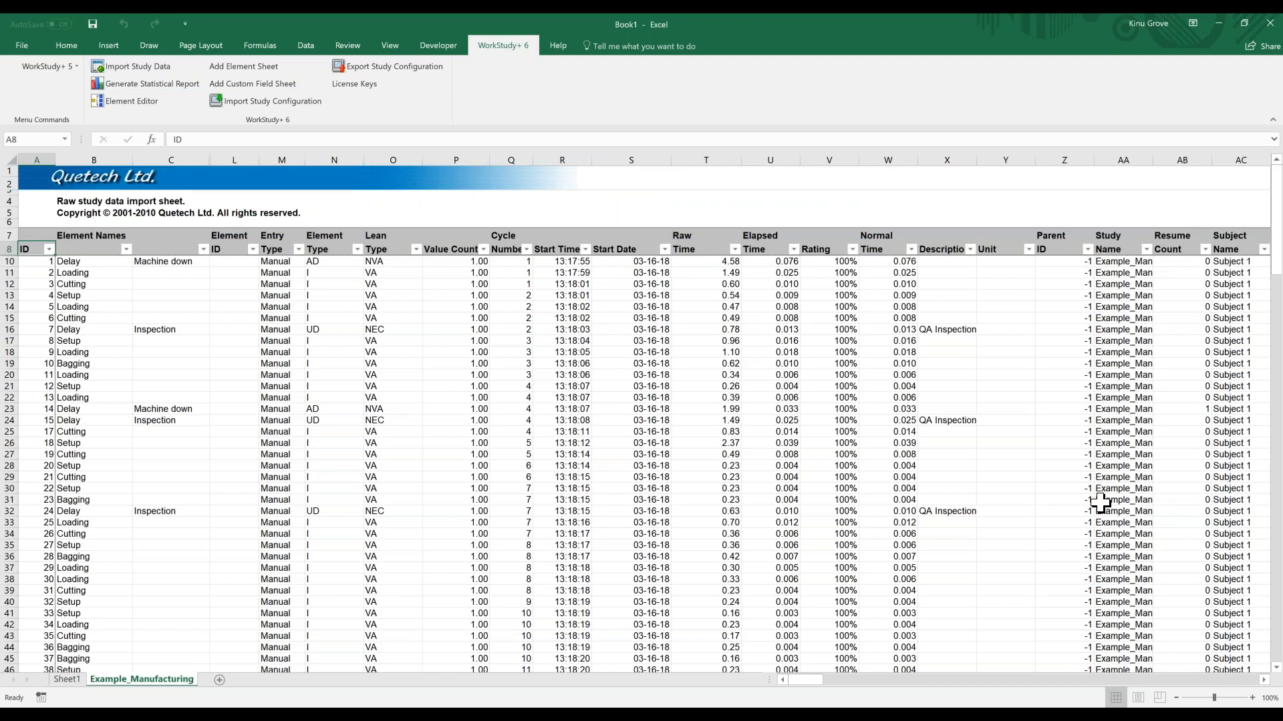
pyautogui.moveTo(321, 437)
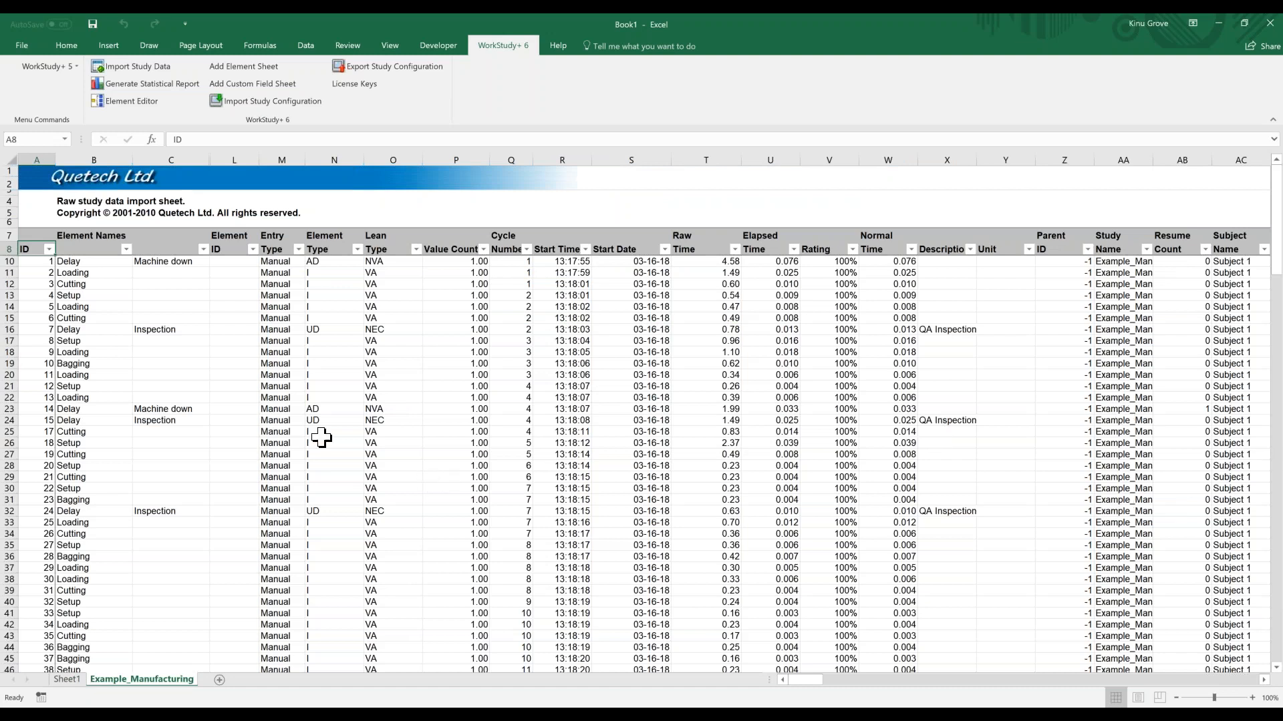
pyautogui.moveTo(168, 398)
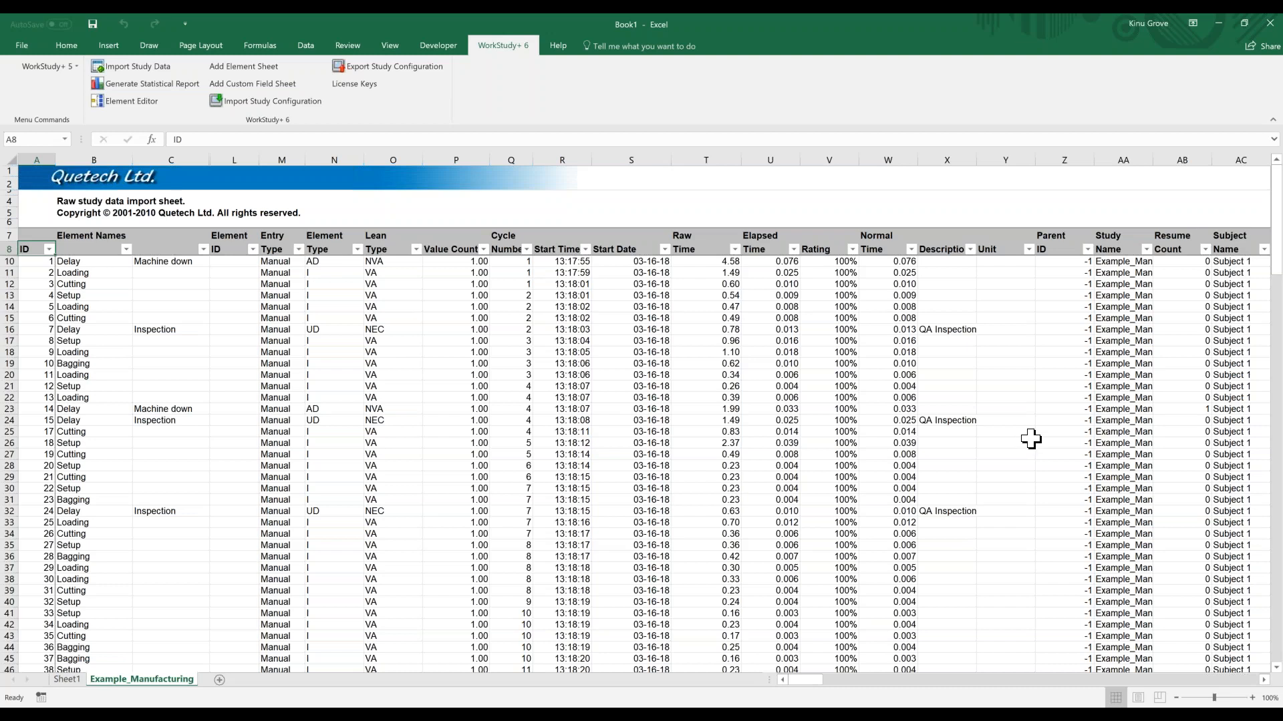
pyautogui.moveTo(374, 94)
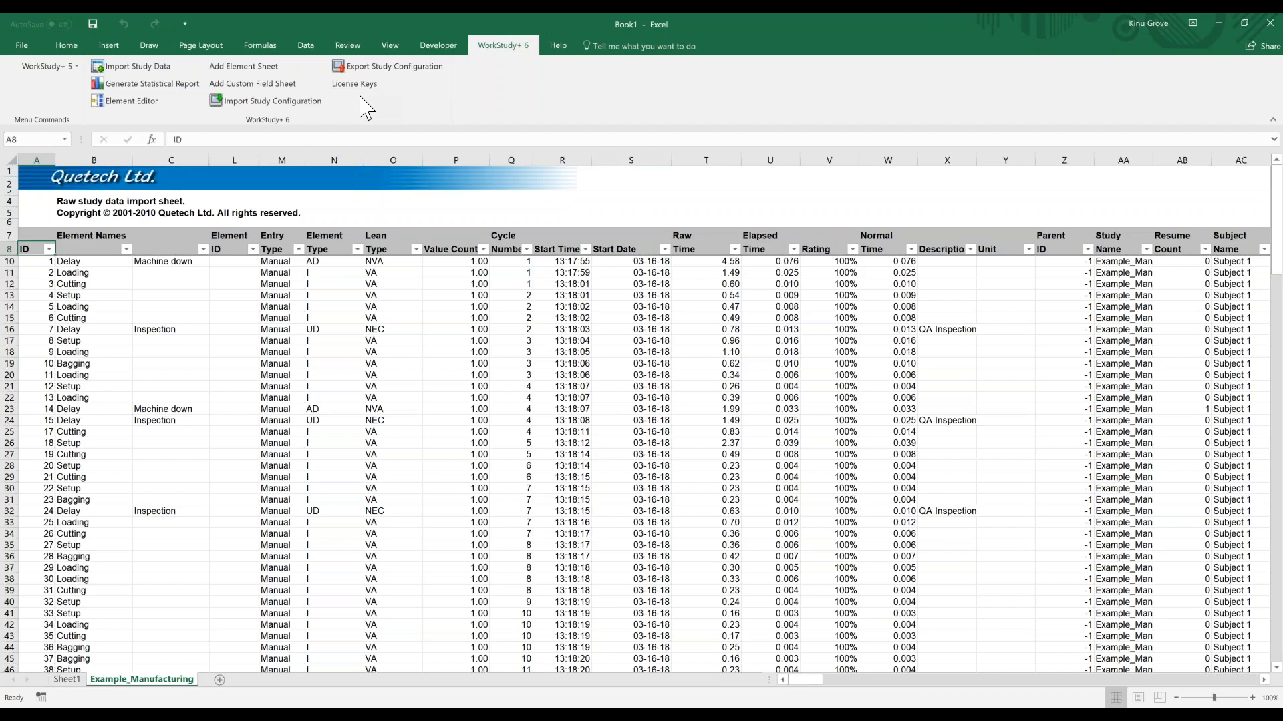
pyautogui.moveTo(343, 104)
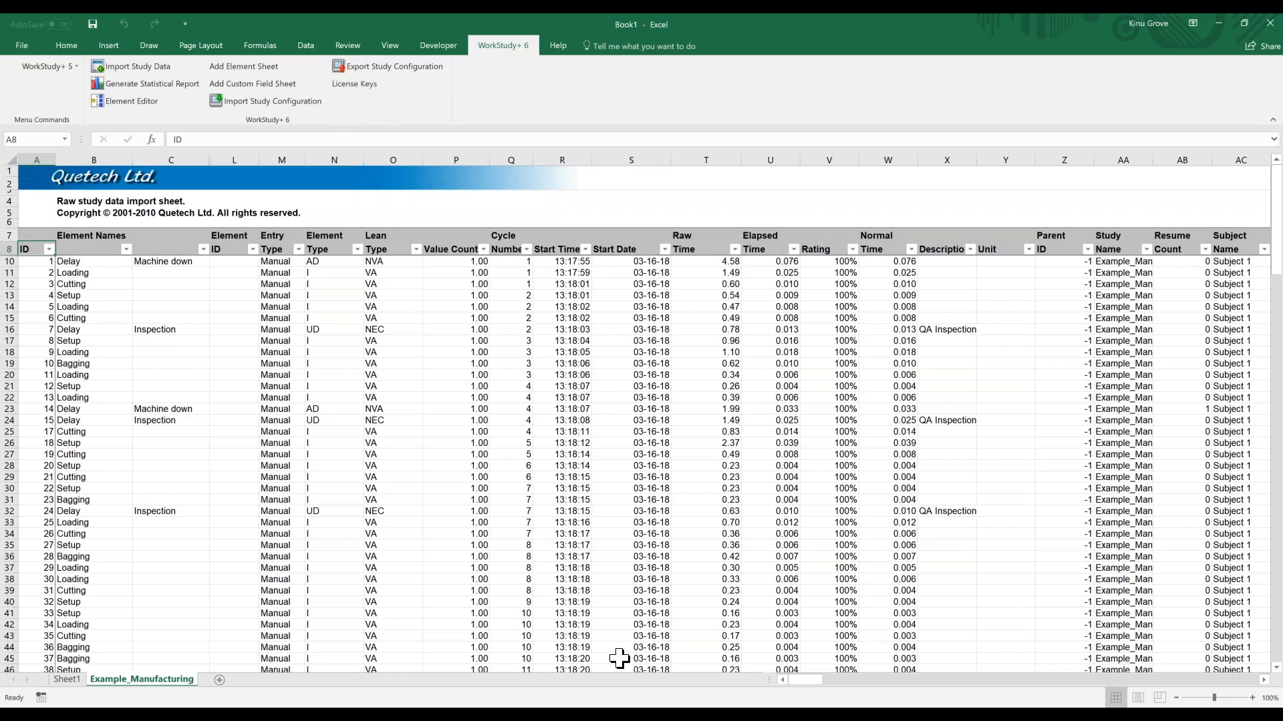
pyautogui.moveTo(530, 462)
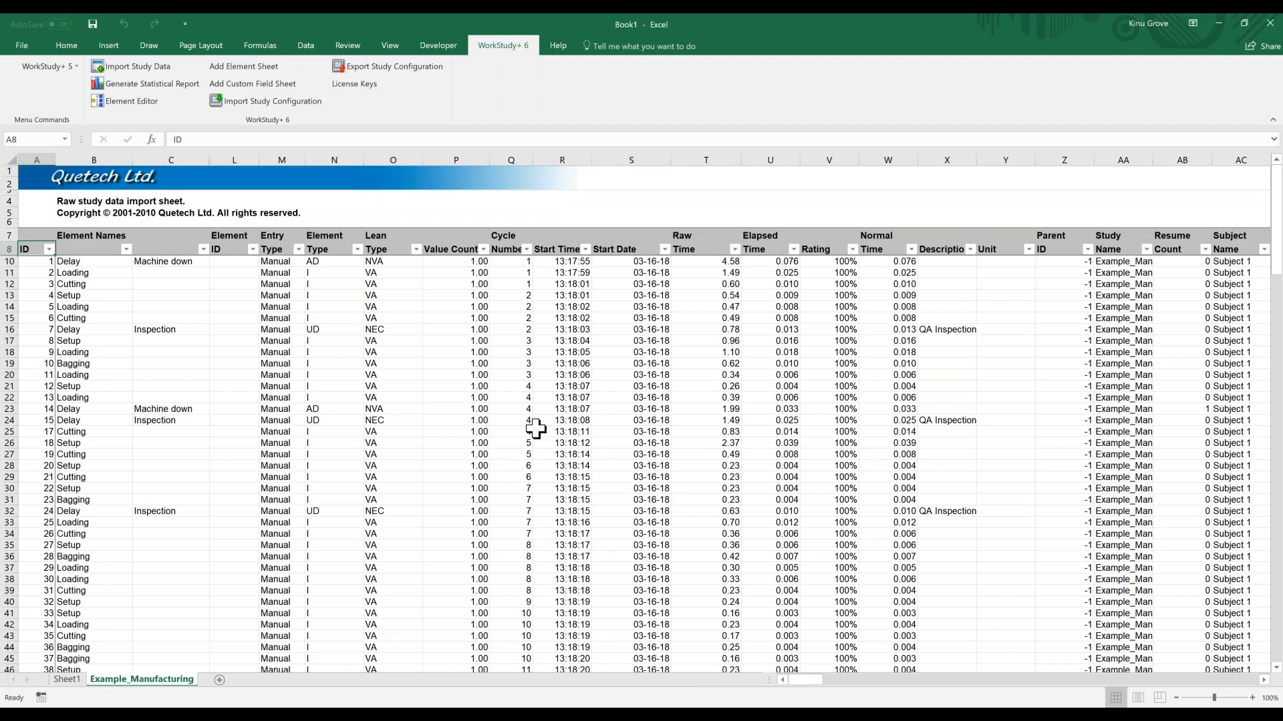
pyautogui.moveTo(590, 415)
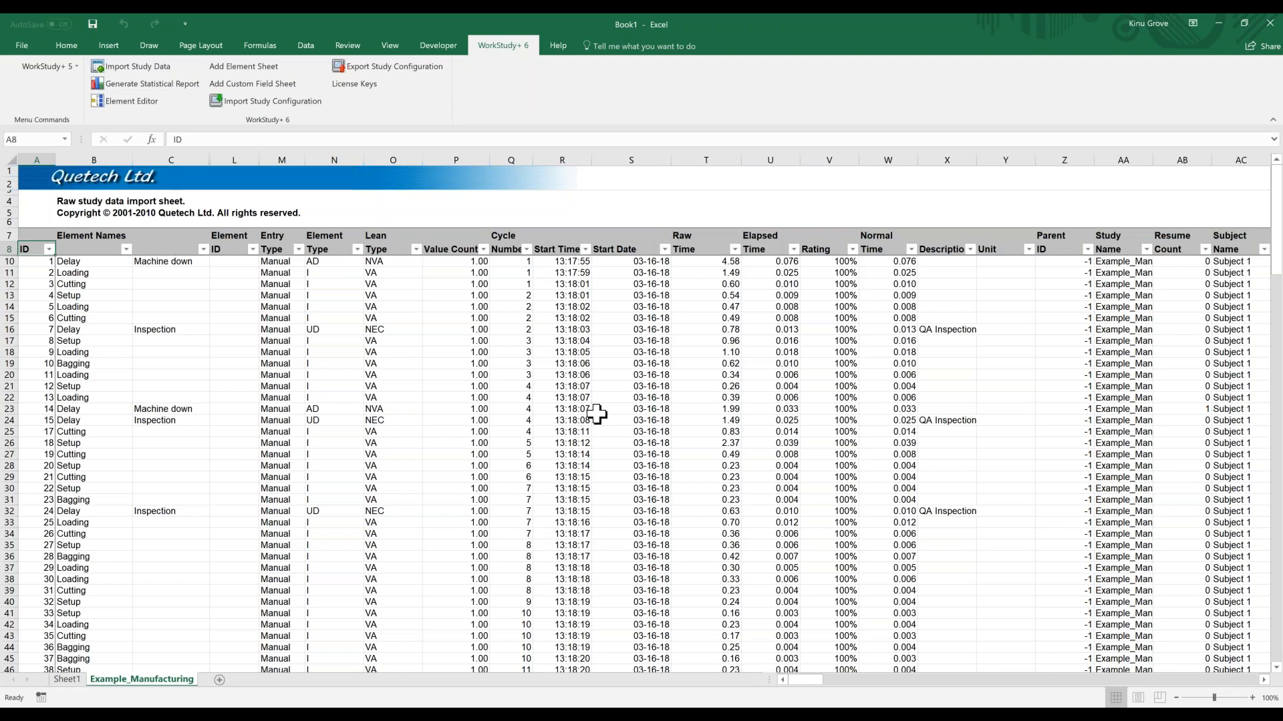
pyautogui.moveTo(515, 428)
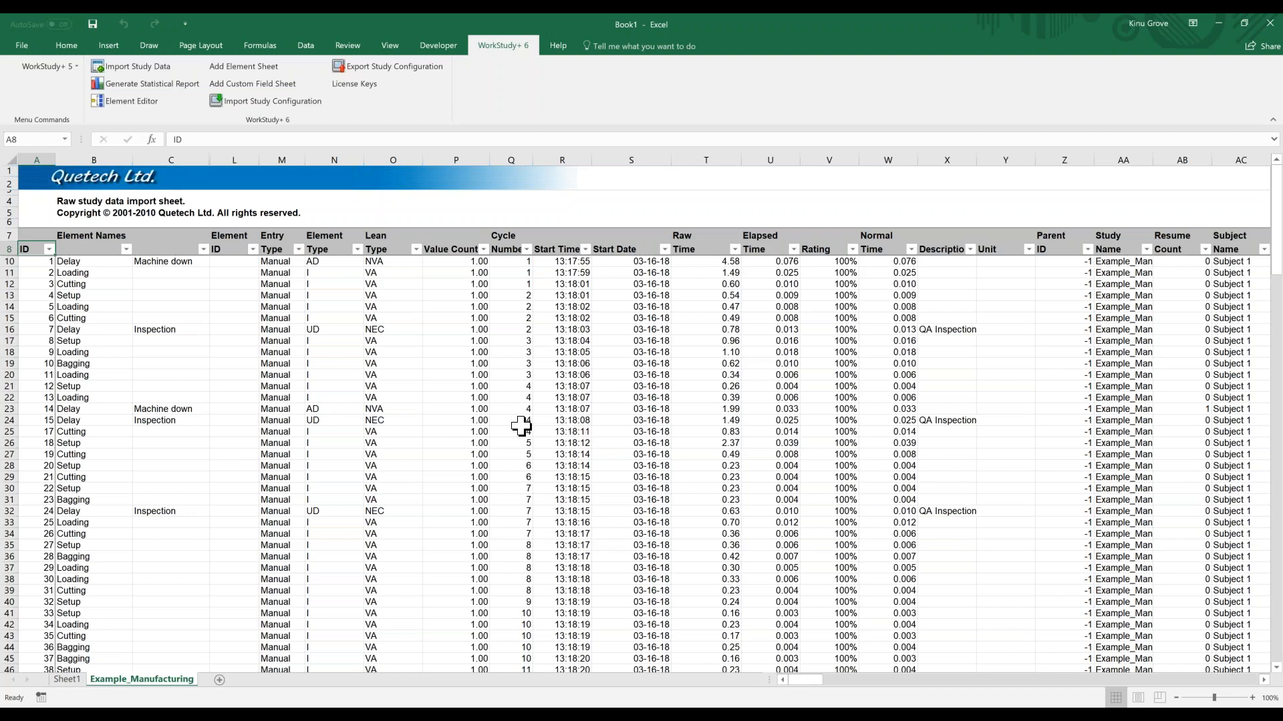
pyautogui.moveTo(484, 379)
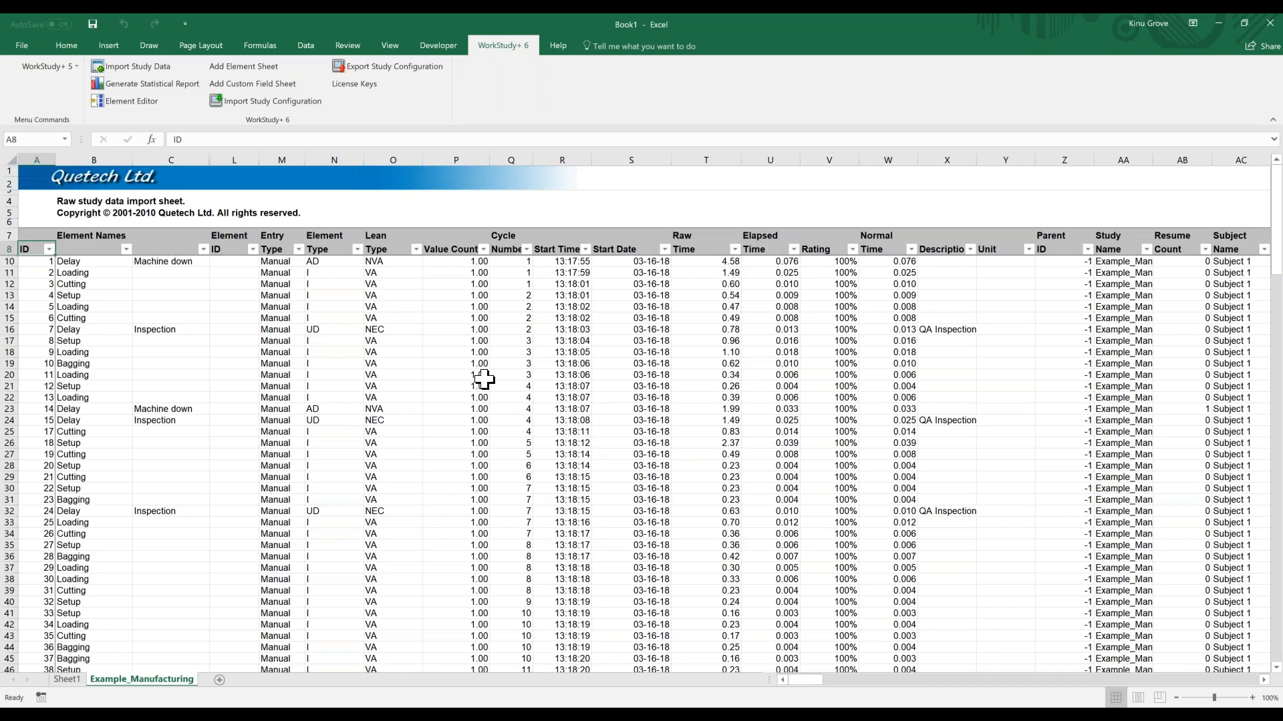
pyautogui.moveTo(781, 528)
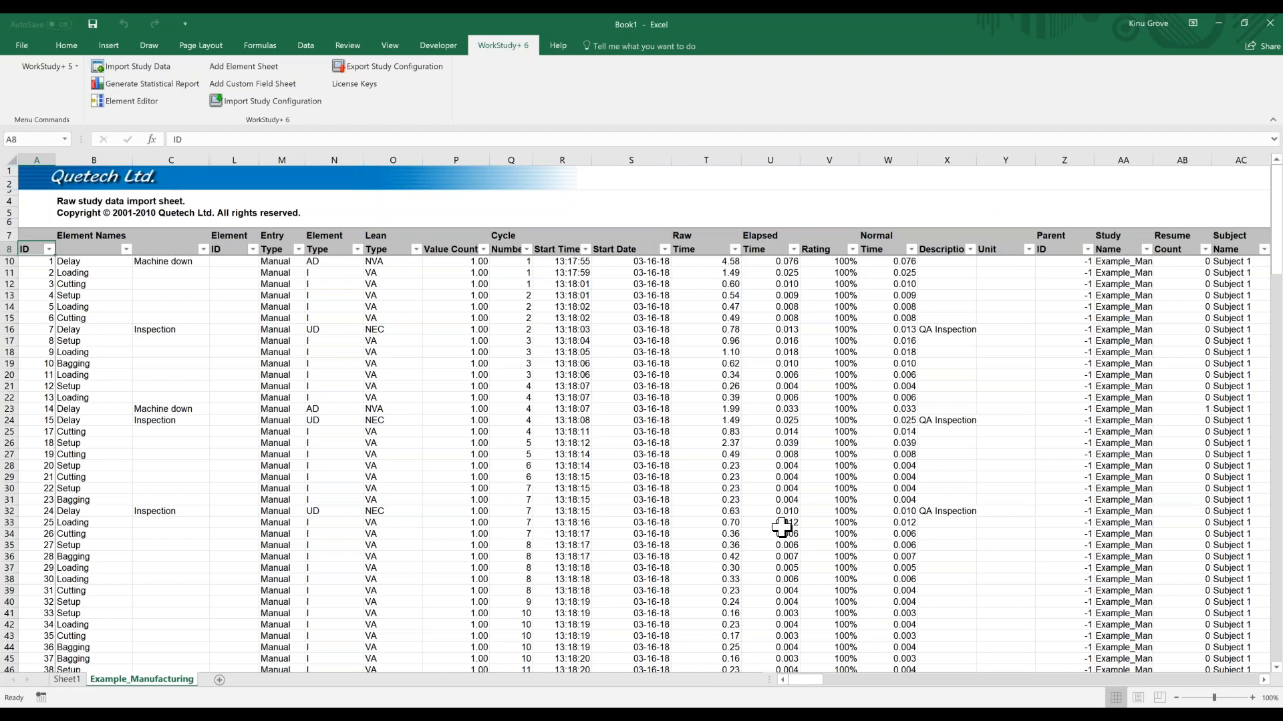
pyautogui.moveTo(521, 329)
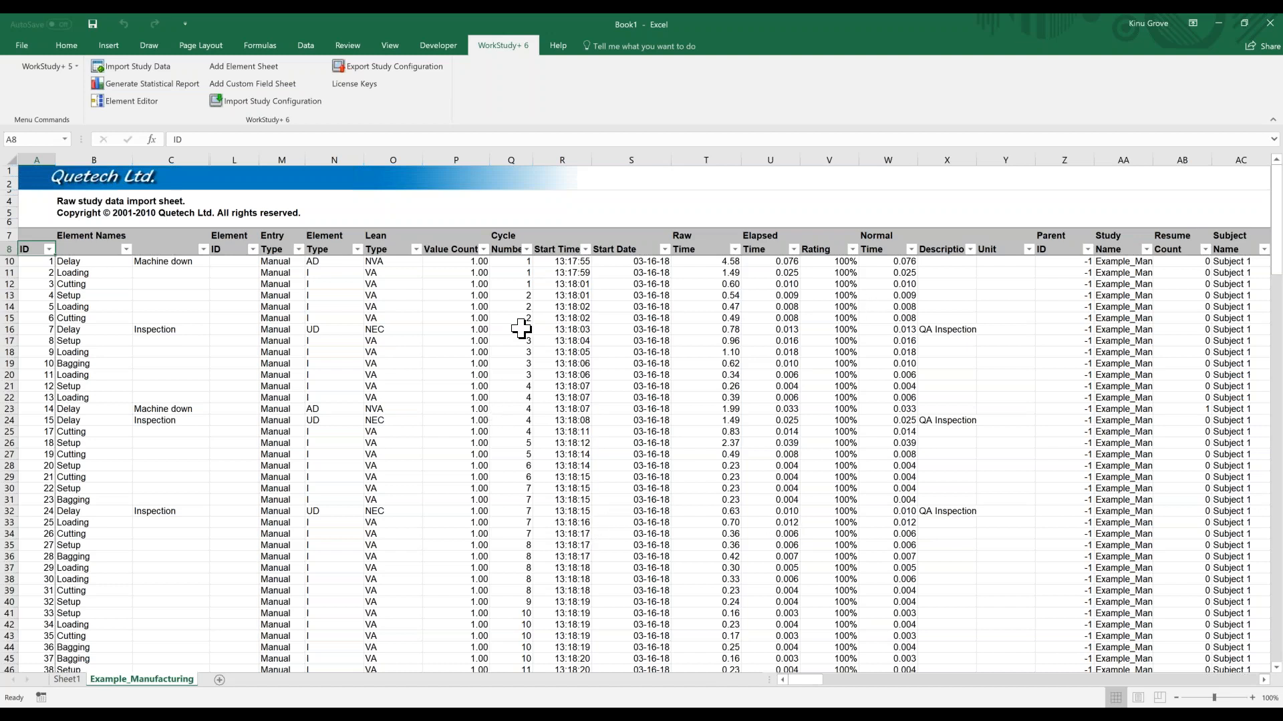
pyautogui.moveTo(274, 317)
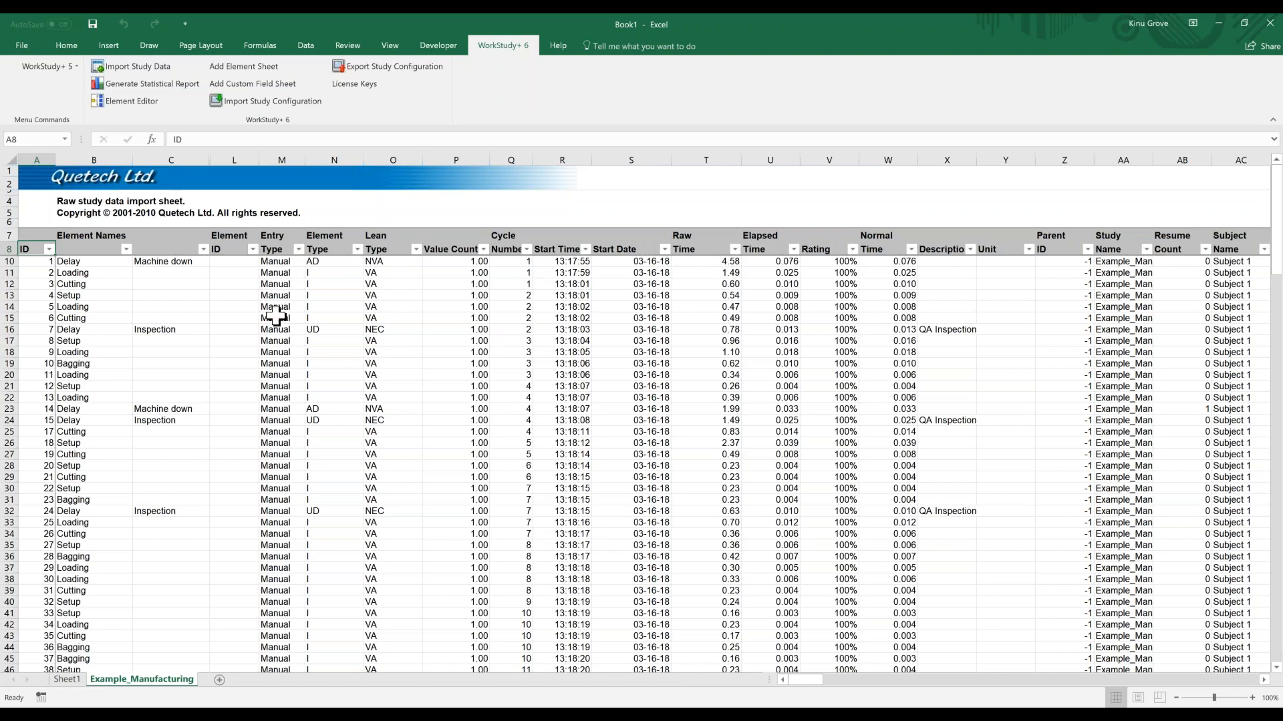
pyautogui.moveTo(693, 322)
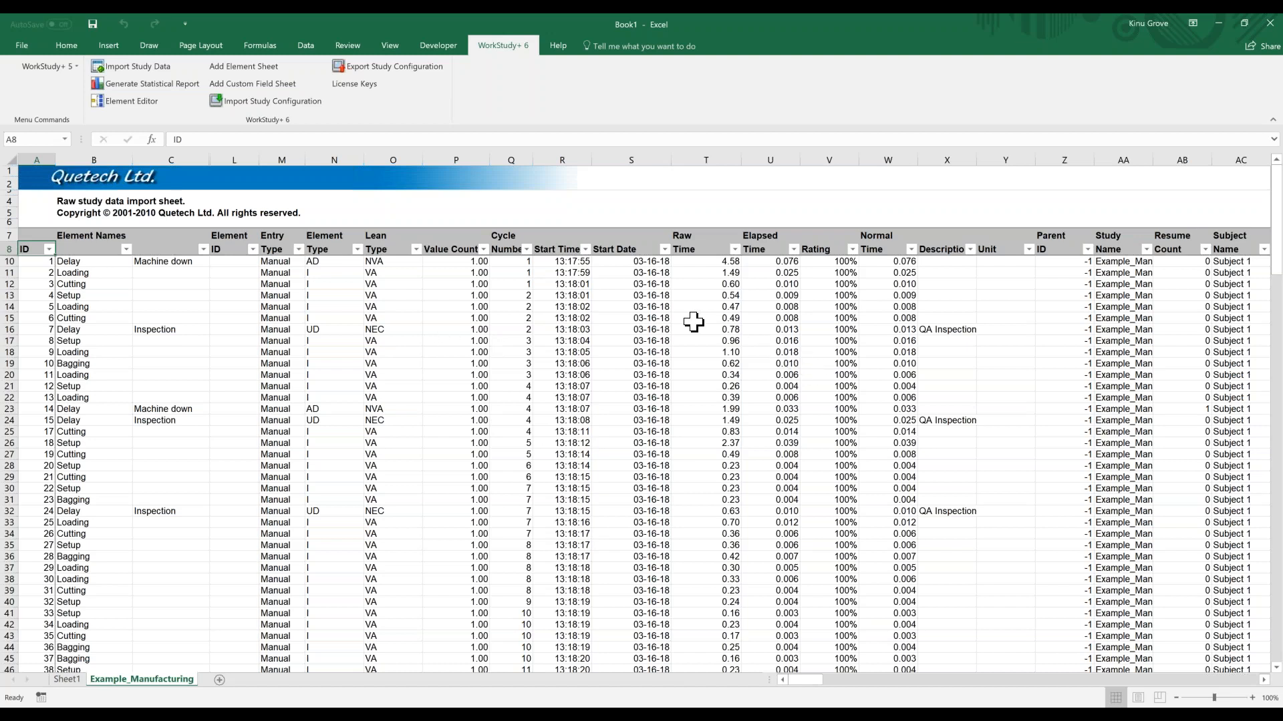